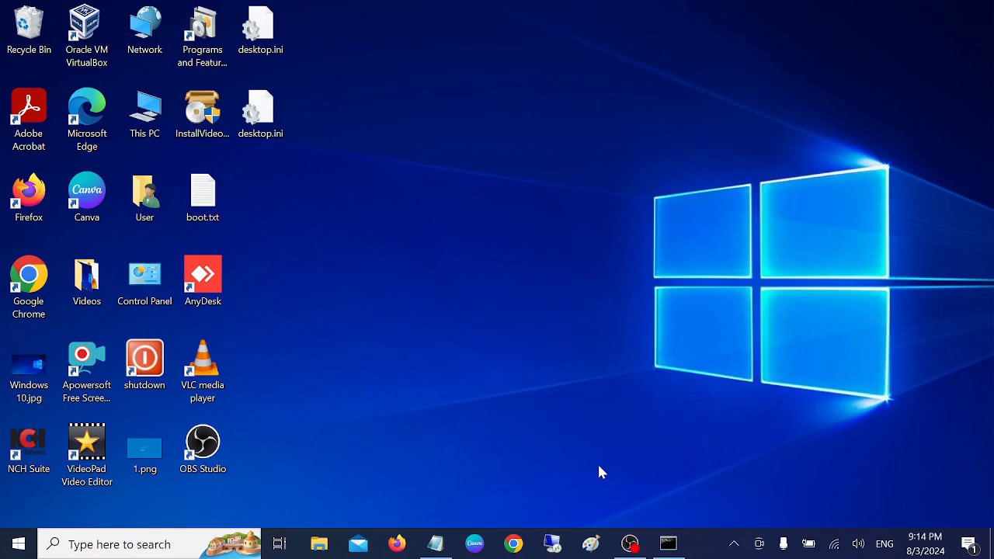
pyautogui.moveTo(687, 437)
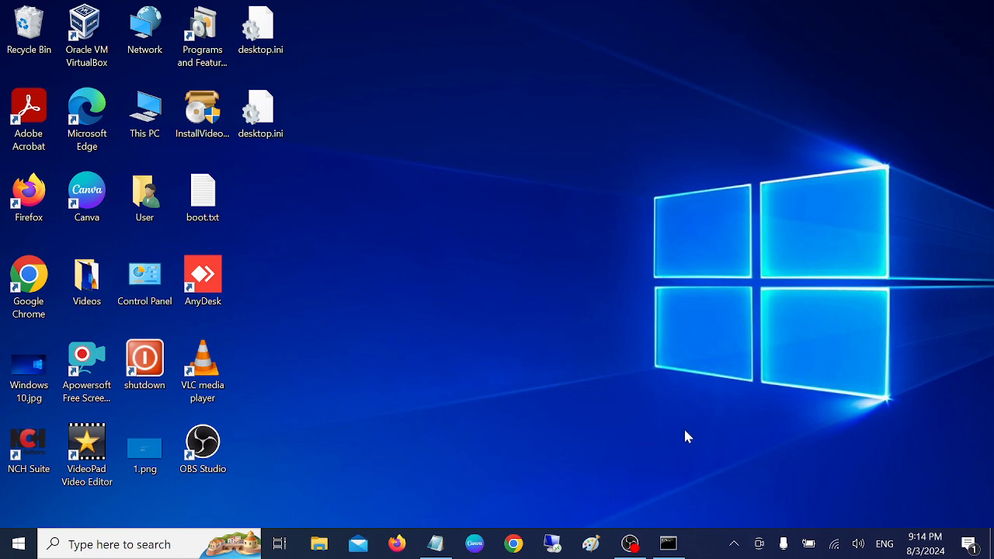
pyautogui.moveTo(802, 528)
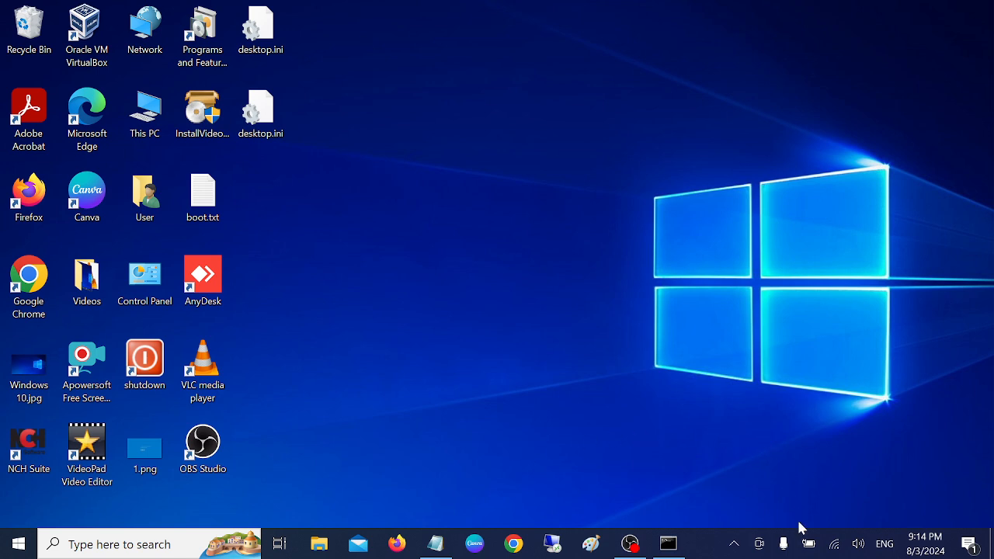
pyautogui.moveTo(808, 514)
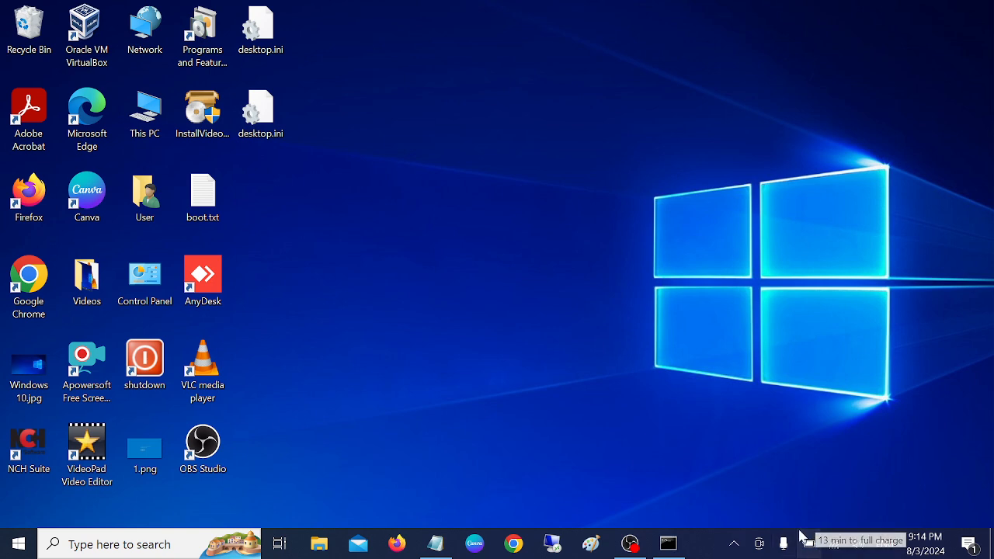
pyautogui.moveTo(578, 416)
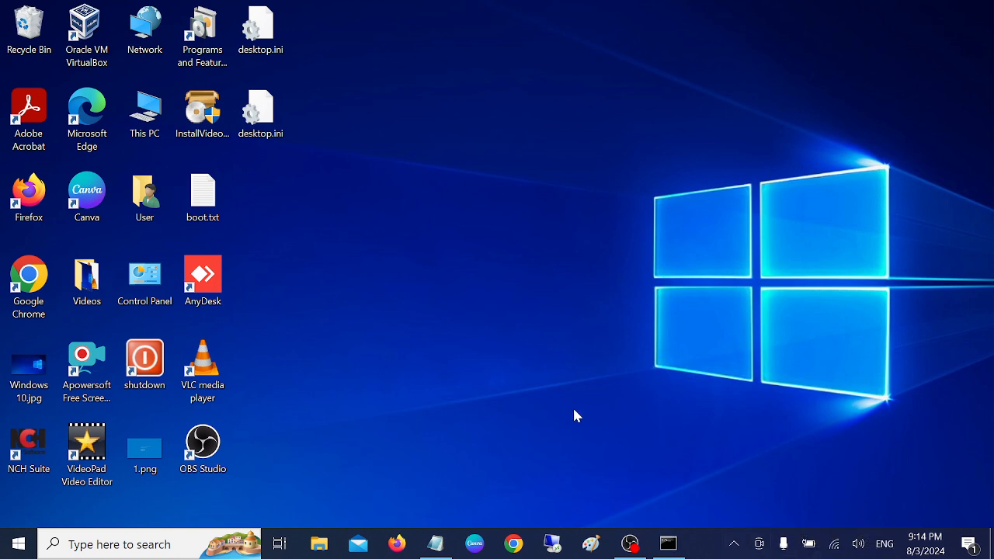
pyautogui.moveTo(543, 359)
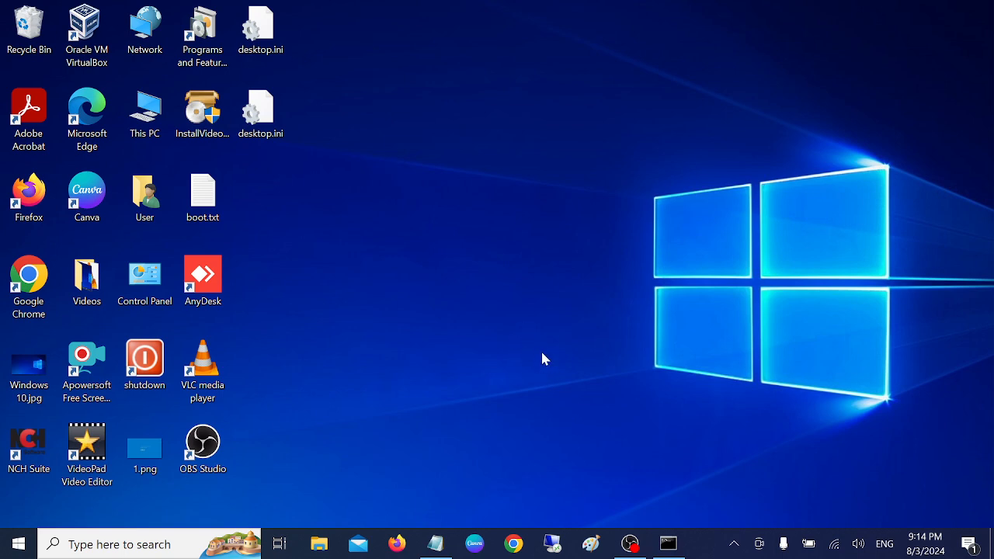
pyautogui.moveTo(480, 368)
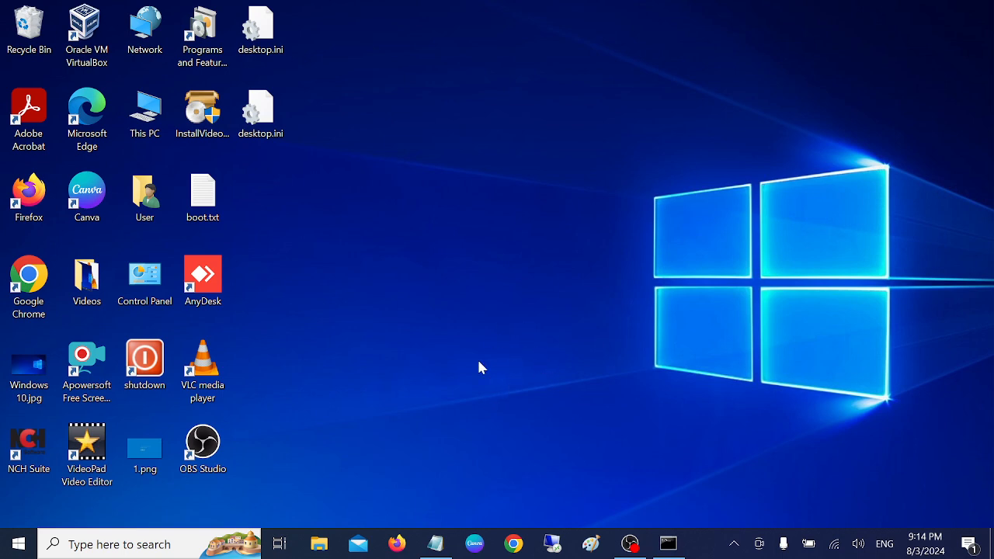
pyautogui.moveTo(478, 369)
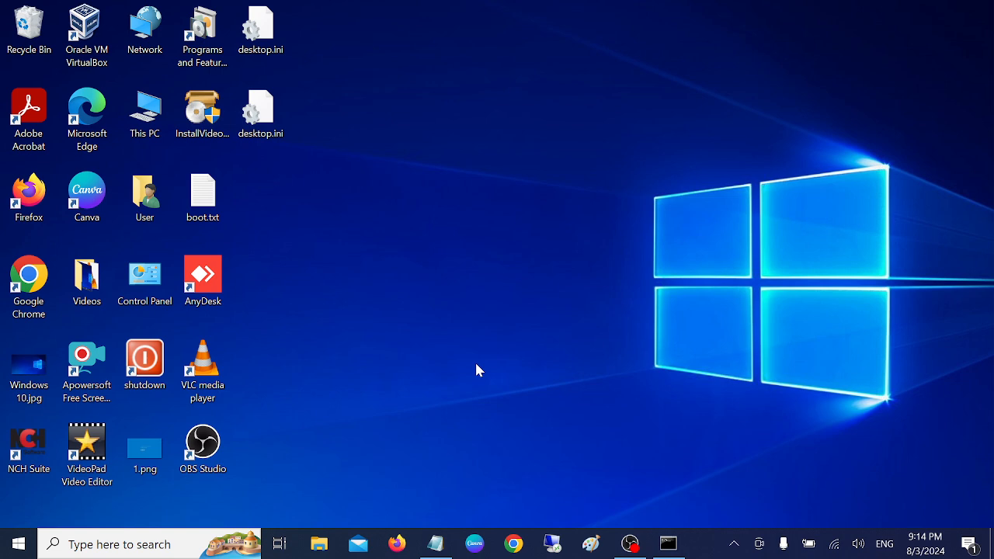
pyautogui.moveTo(466, 379)
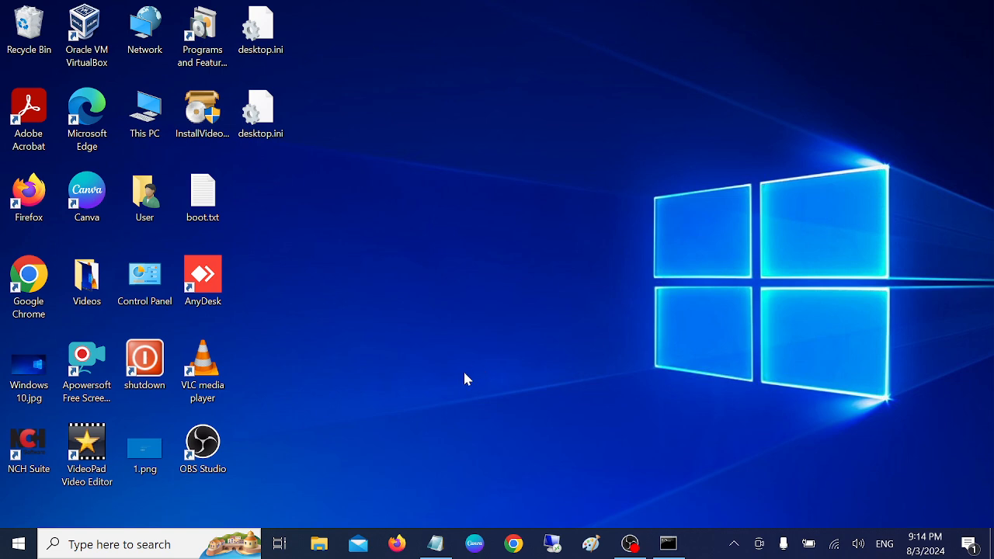
pyautogui.moveTo(497, 354)
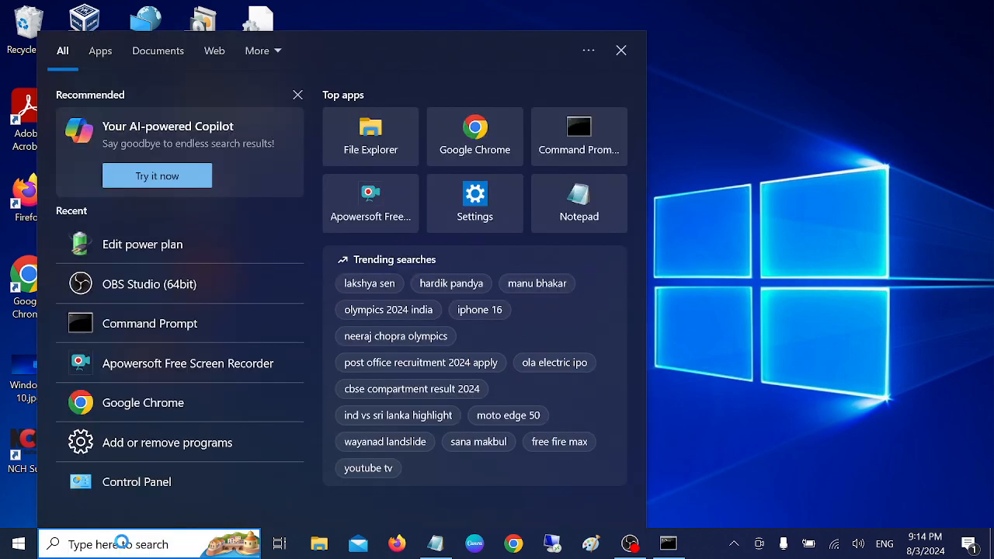
# Search 'dev' in Windows Search to reach Device Manager and expand Batteries
pyautogui.write('dev')
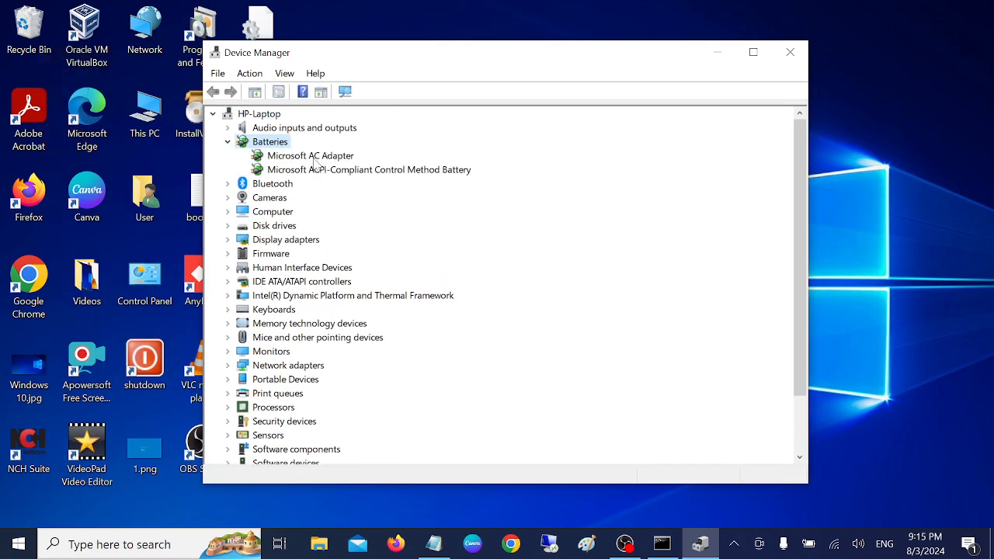
pyautogui.click(286, 73)
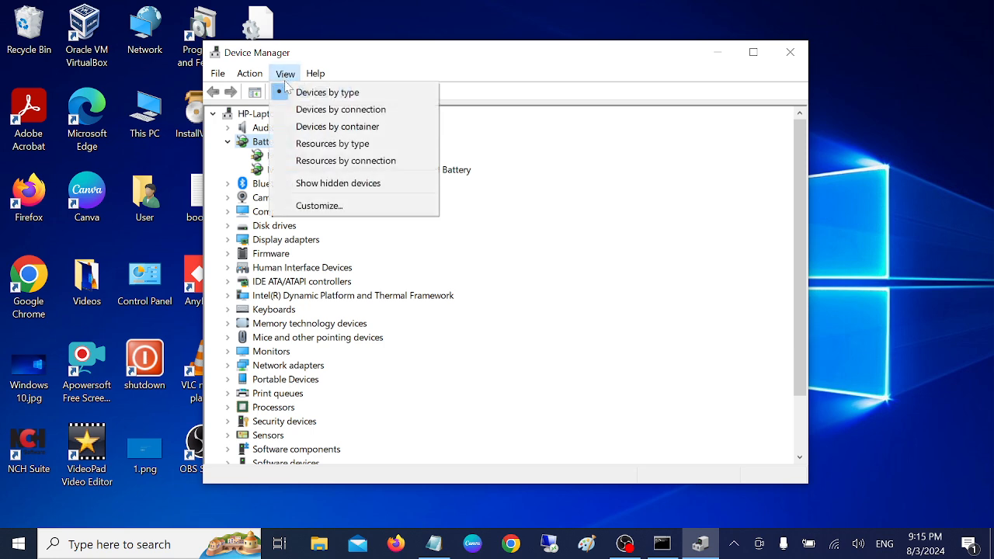
pyautogui.click(326, 92)
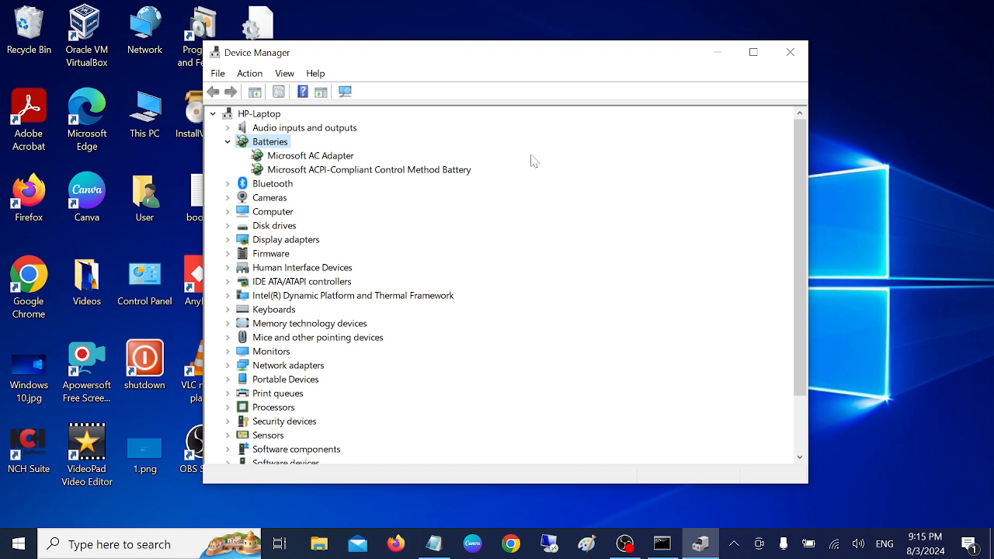
pyautogui.moveTo(323, 158)
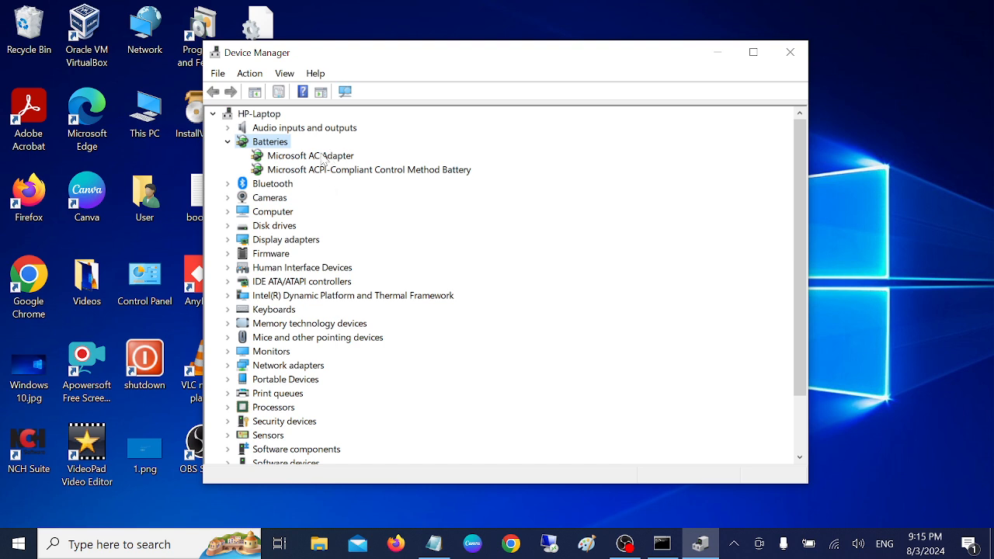
pyautogui.click(369, 170)
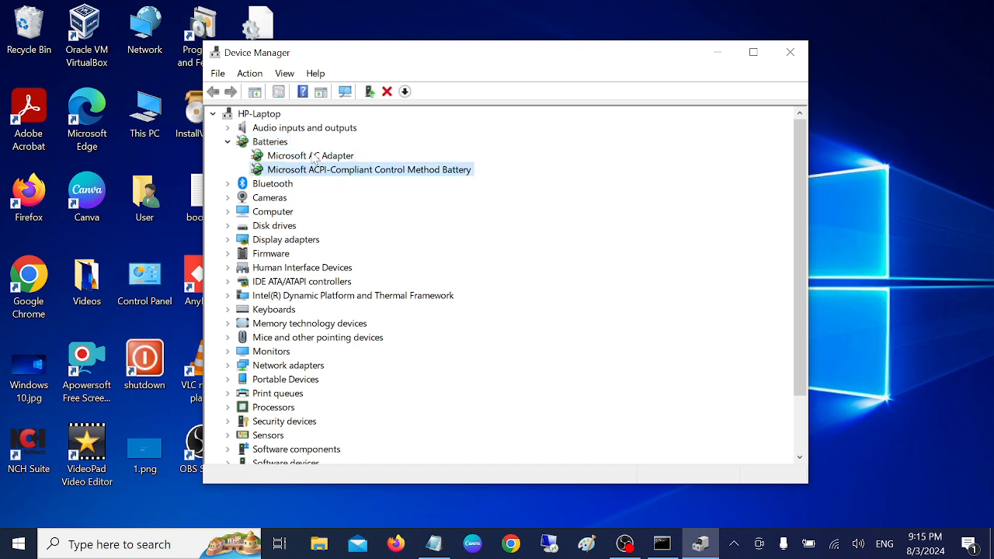
pyautogui.click(311, 156)
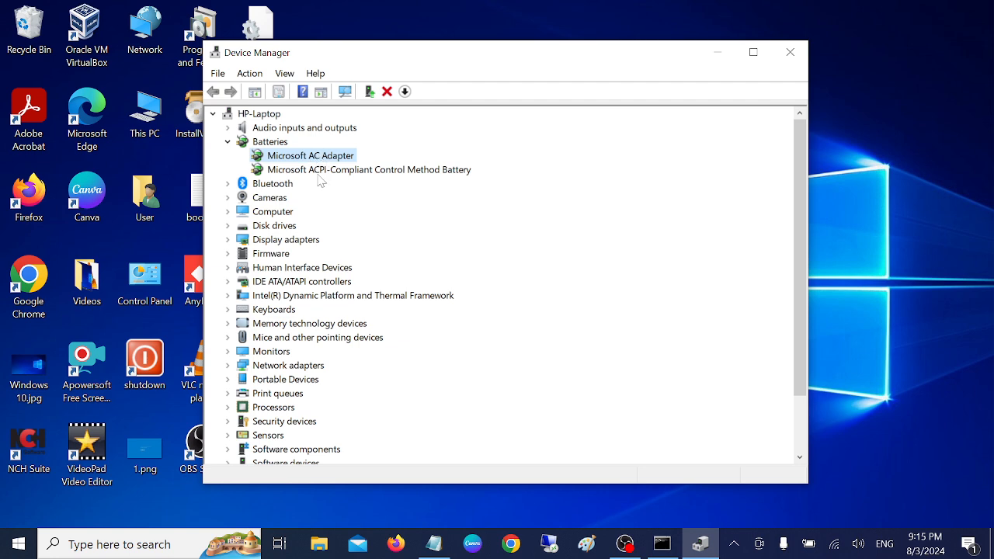
# Update the AC adapter driver, letting Windows search automatically
pyautogui.rightClick(310, 156)
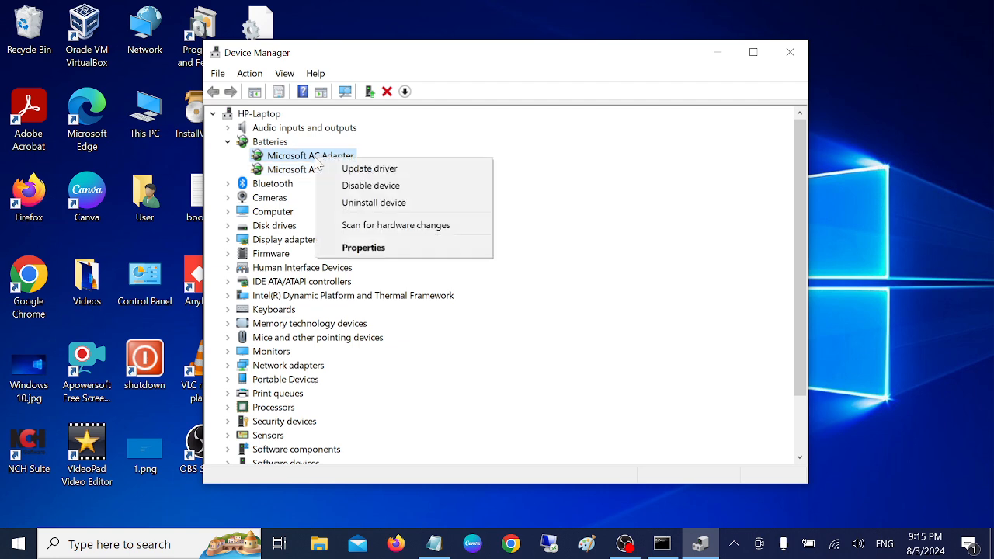
pyautogui.click(370, 168)
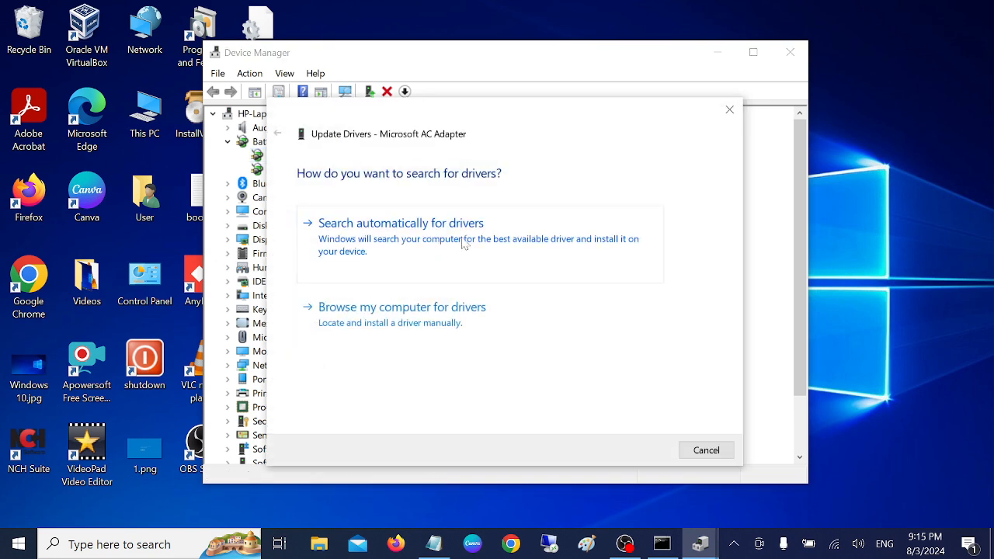
pyautogui.click(400, 224)
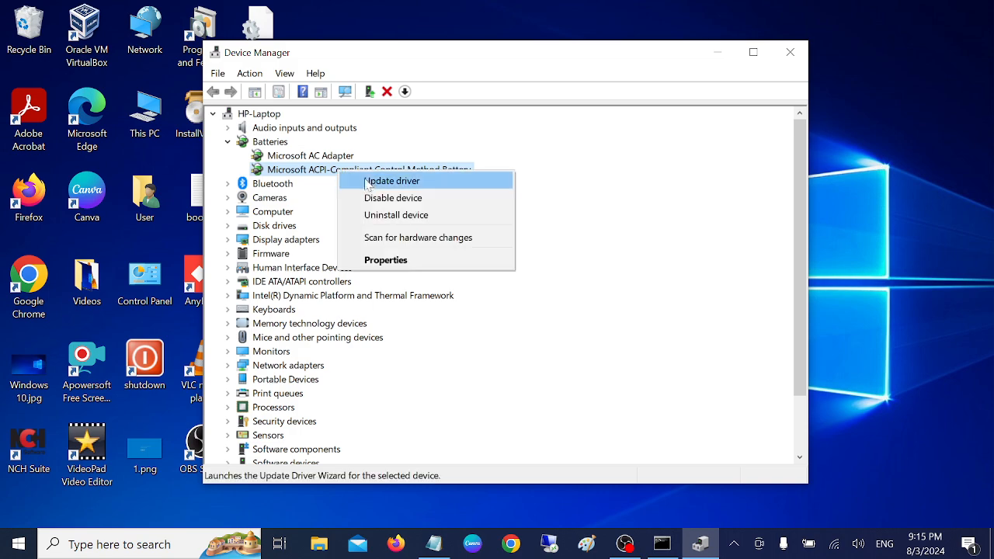
# Update the battery driver, confirm the best driver is installed, and try browsing the computer for an adapter driver
pyautogui.click(391, 180)
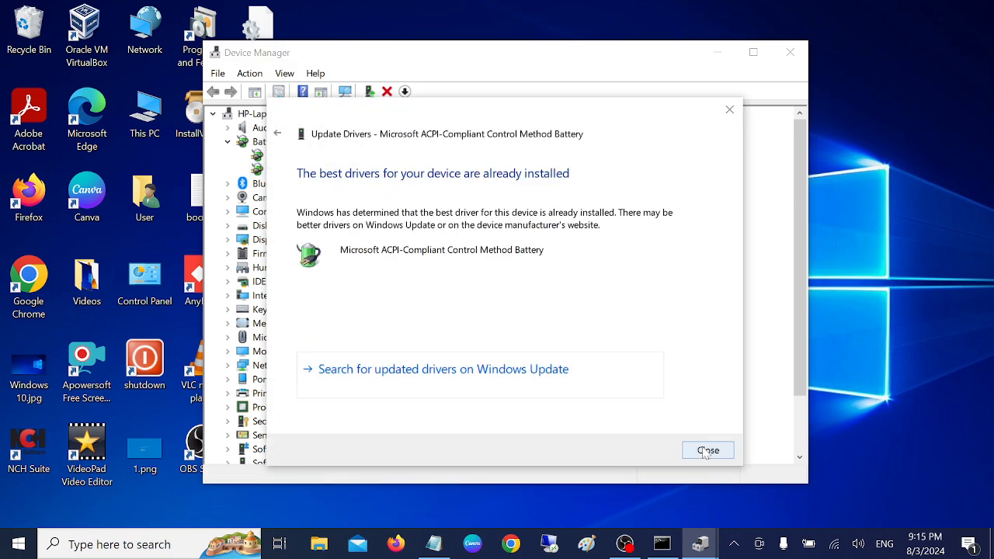
pyautogui.click(707, 450)
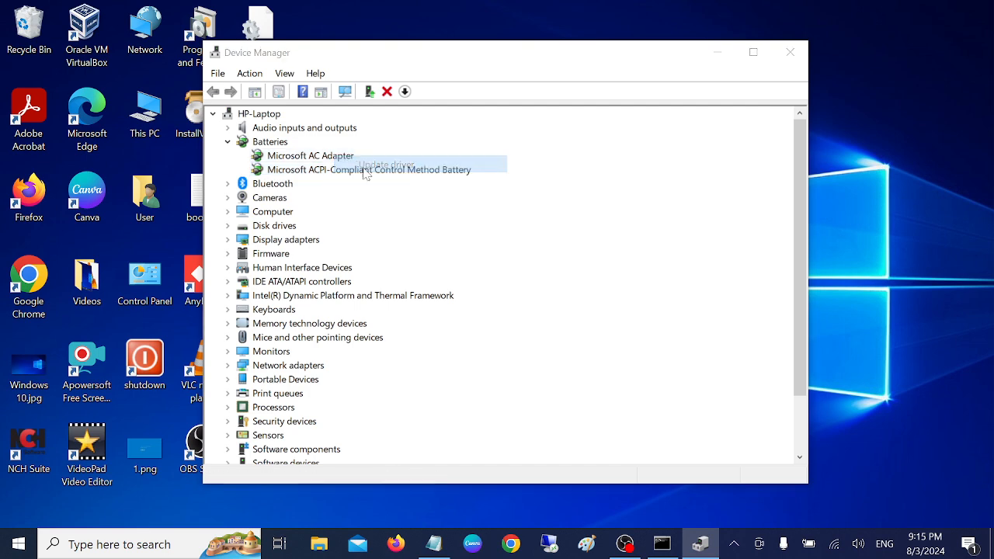
pyautogui.click(385, 165)
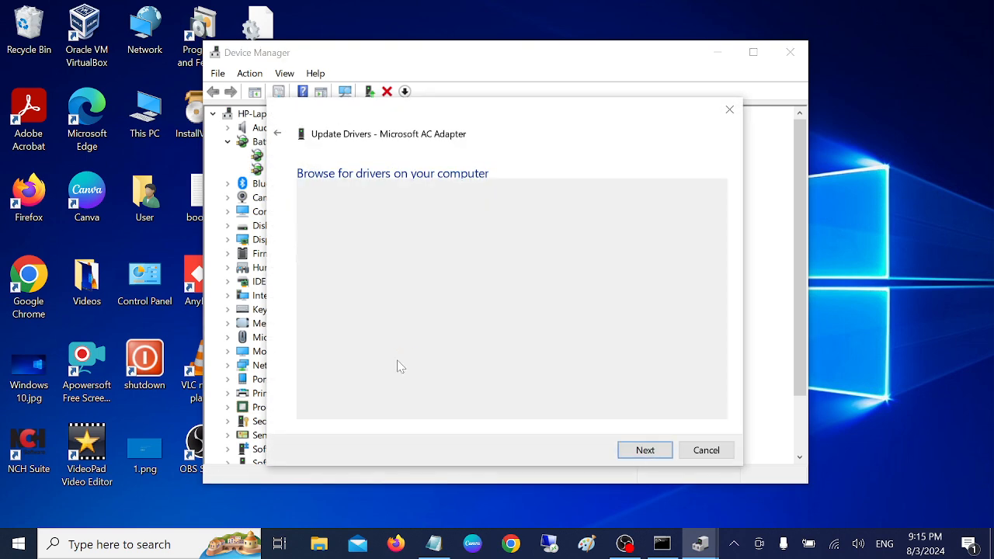
pyautogui.click(645, 450)
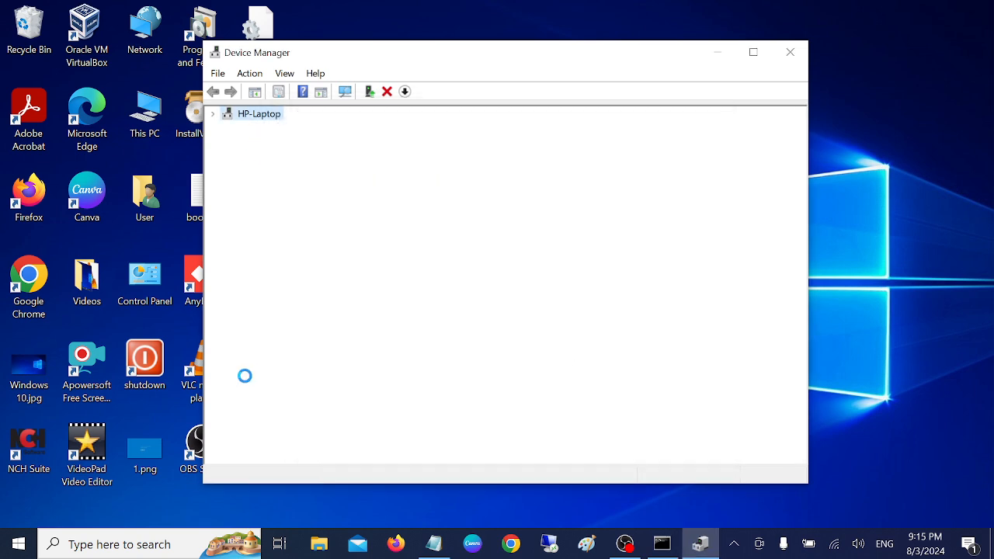
# Reinstall the ACPI-Compliant Control Method Battery driver from the compatible-drivers list and dismiss the success message
pyautogui.rightClick(304, 169)
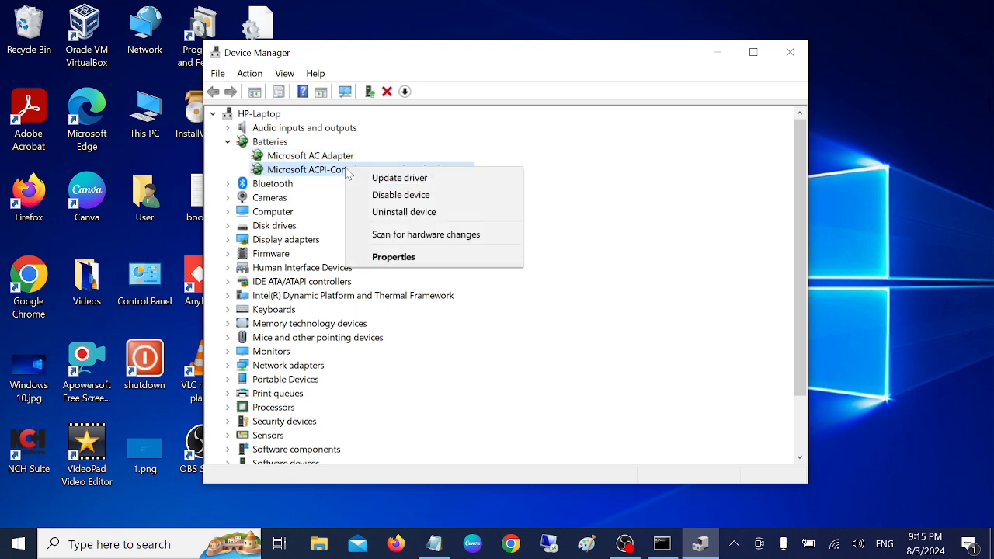
pyautogui.click(399, 177)
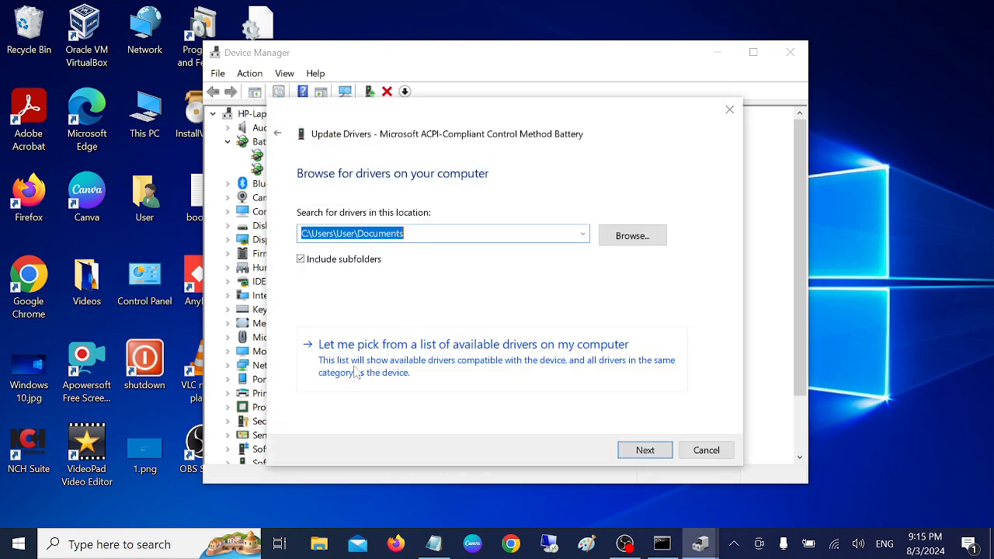
pyautogui.click(473, 345)
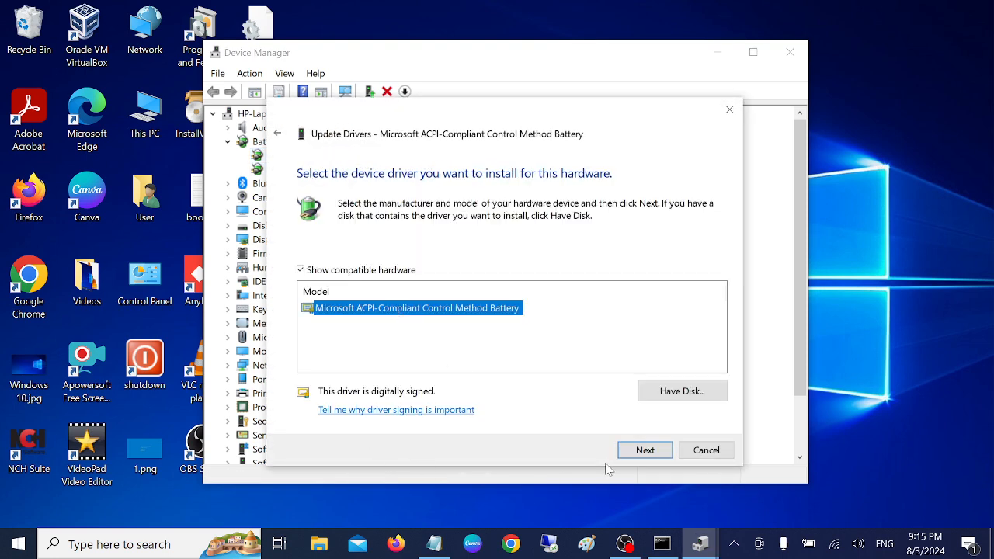
pyautogui.click(645, 451)
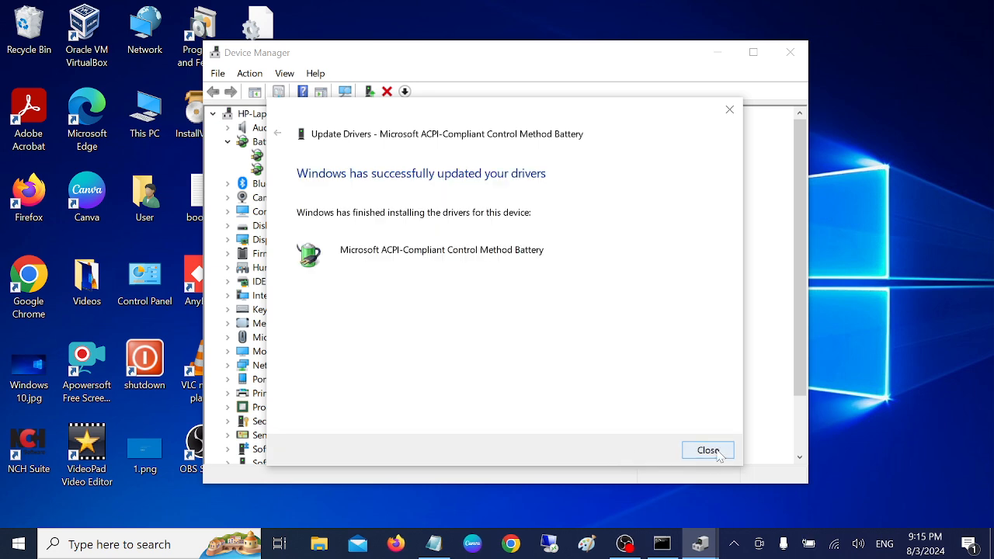
pyautogui.click(709, 451)
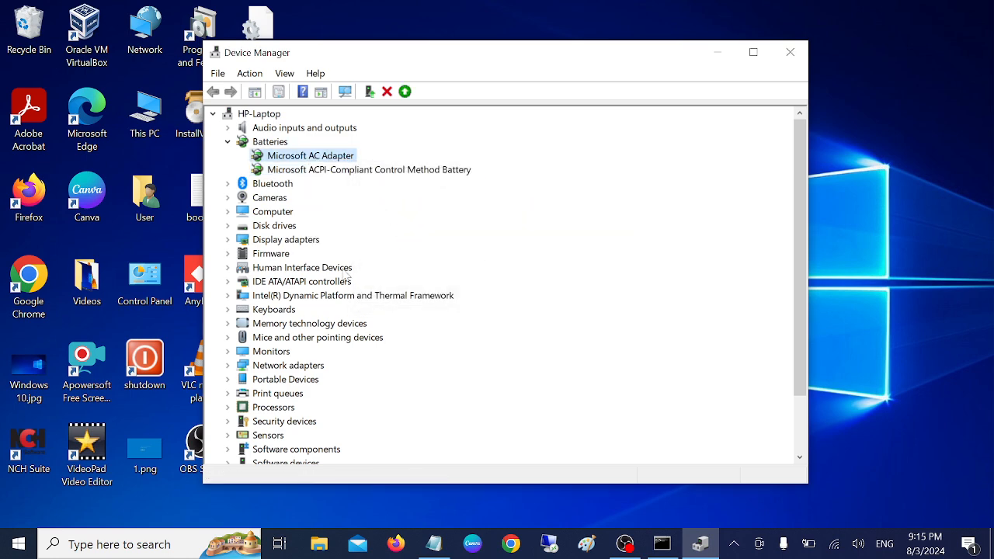
# Disable the ACPI-Compliant Control Method Battery device and confirm
pyautogui.rightClick(309, 156)
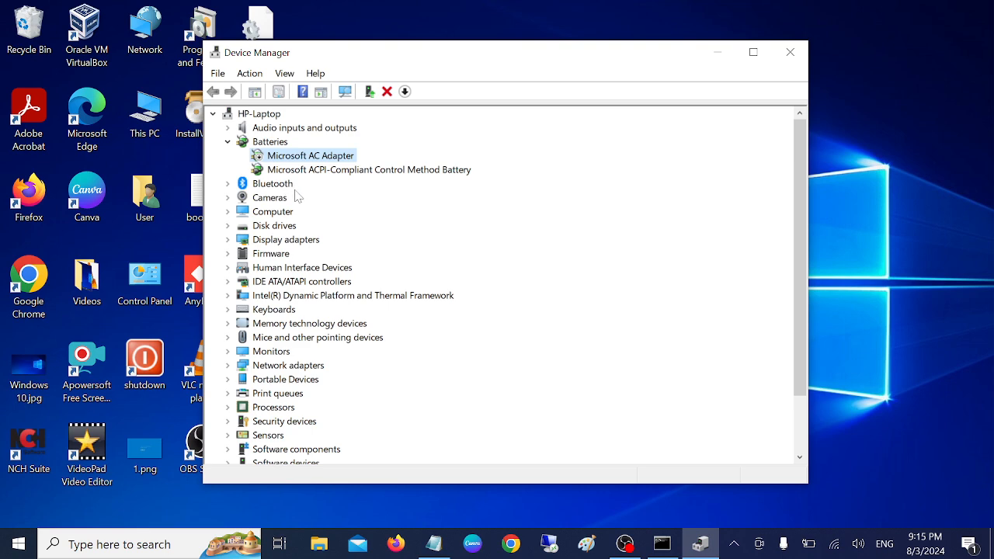
pyautogui.rightClick(370, 169)
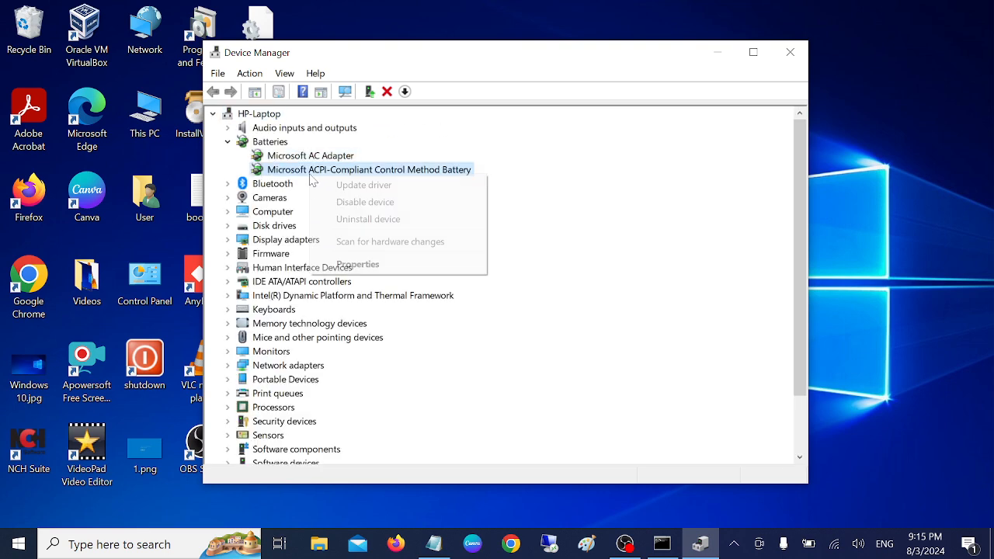
pyautogui.click(365, 202)
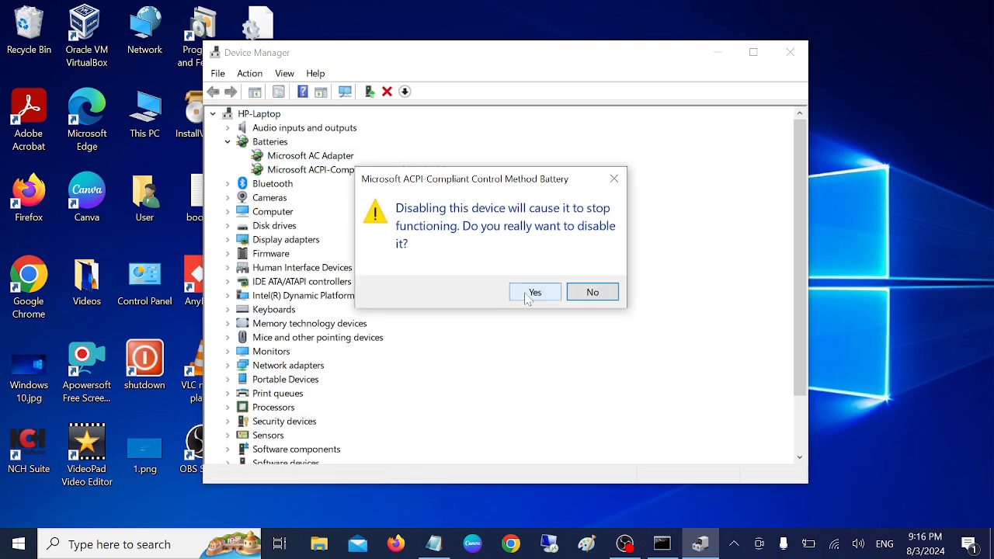
pyautogui.click(534, 292)
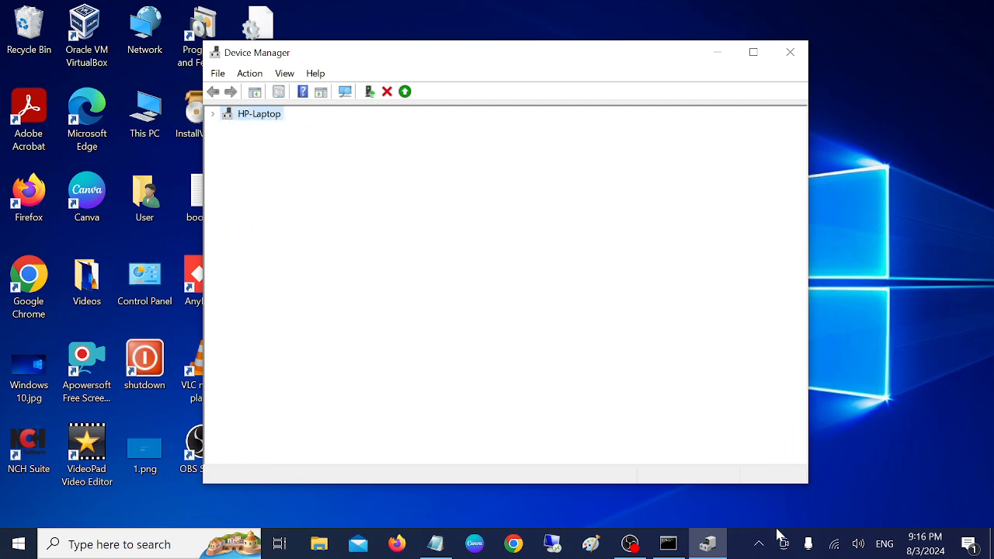
# Re-enable the ACPI battery device so it shows under Batteries again
pyautogui.click(213, 113)
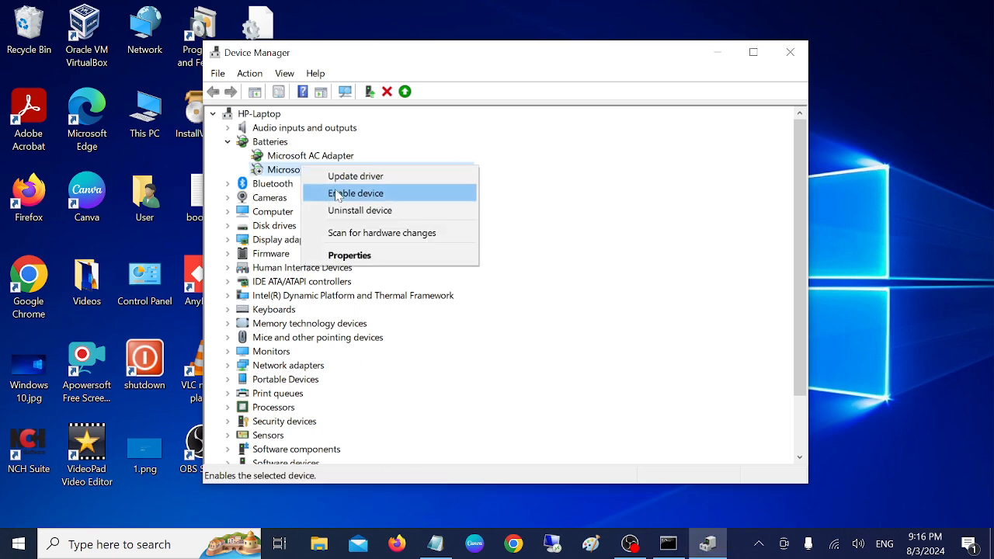
pyautogui.click(356, 193)
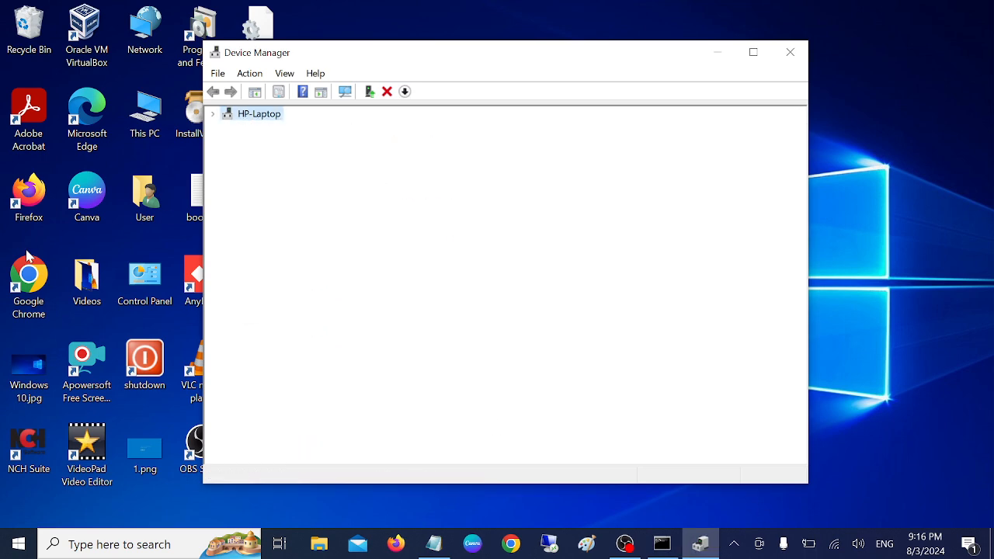
pyautogui.click(212, 114)
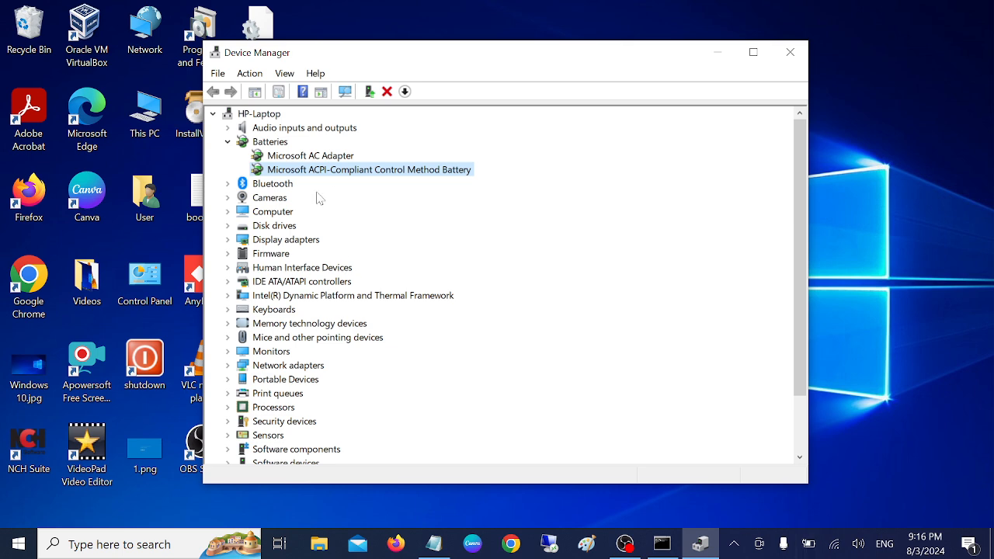
pyautogui.moveTo(489, 292)
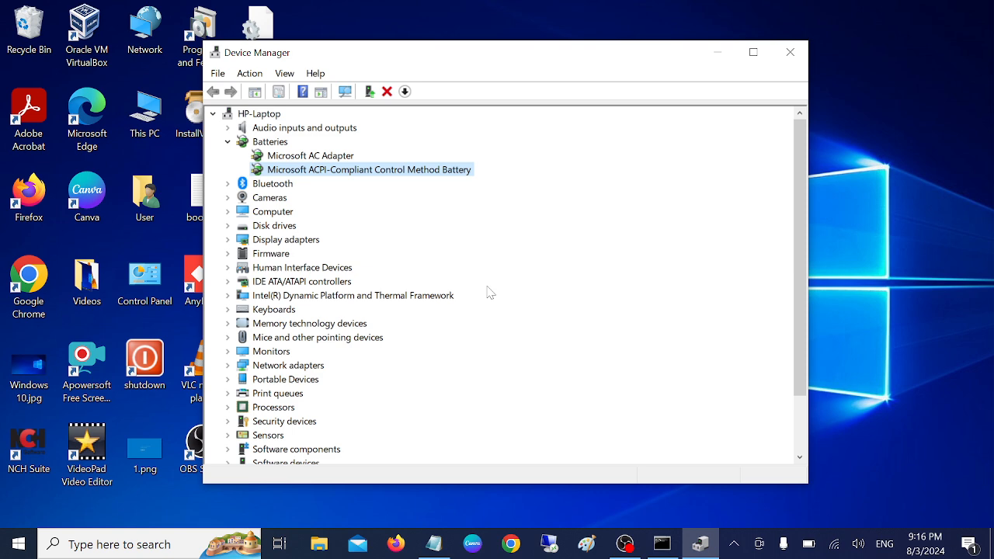
pyautogui.moveTo(567, 245)
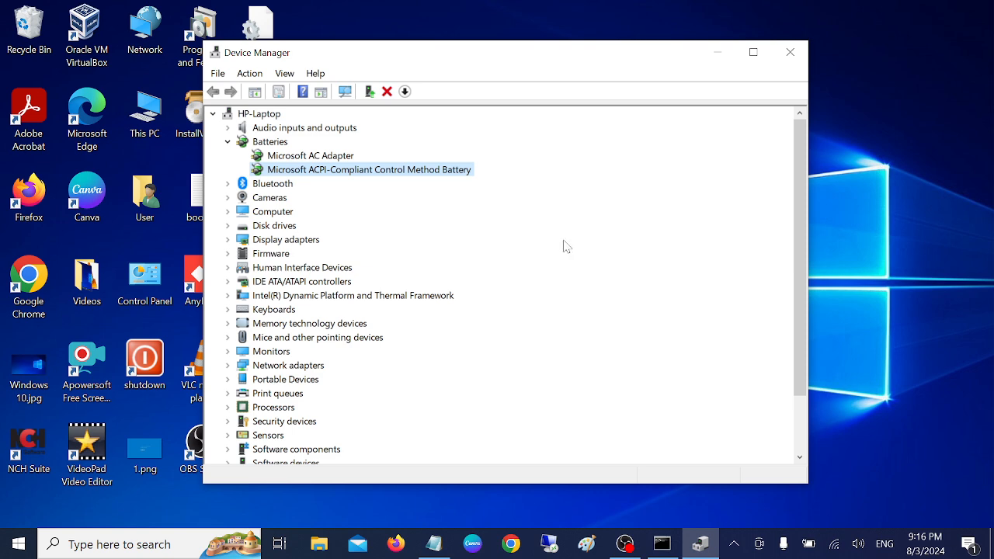
# Close Device Manager to return to the desktop
pyautogui.click(789, 53)
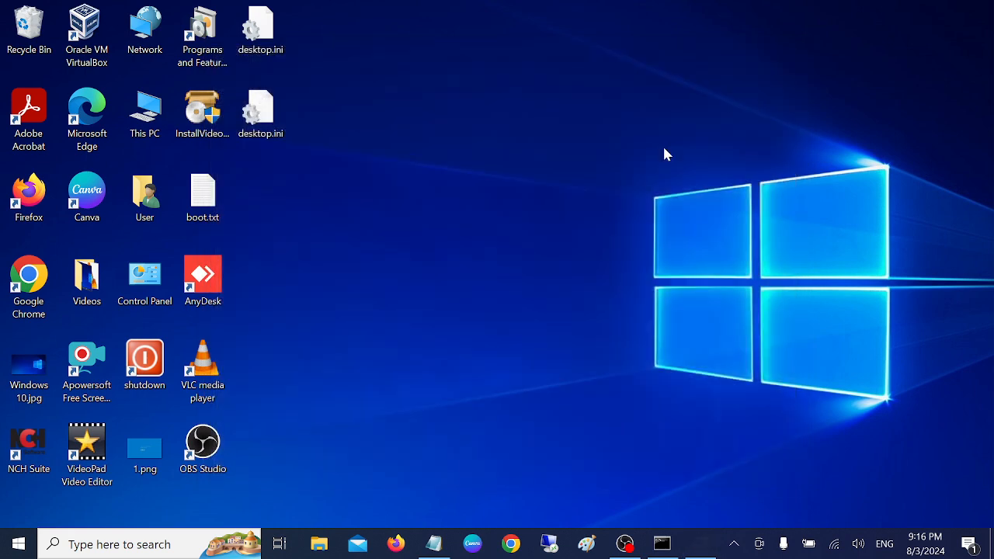
pyautogui.click(16, 543)
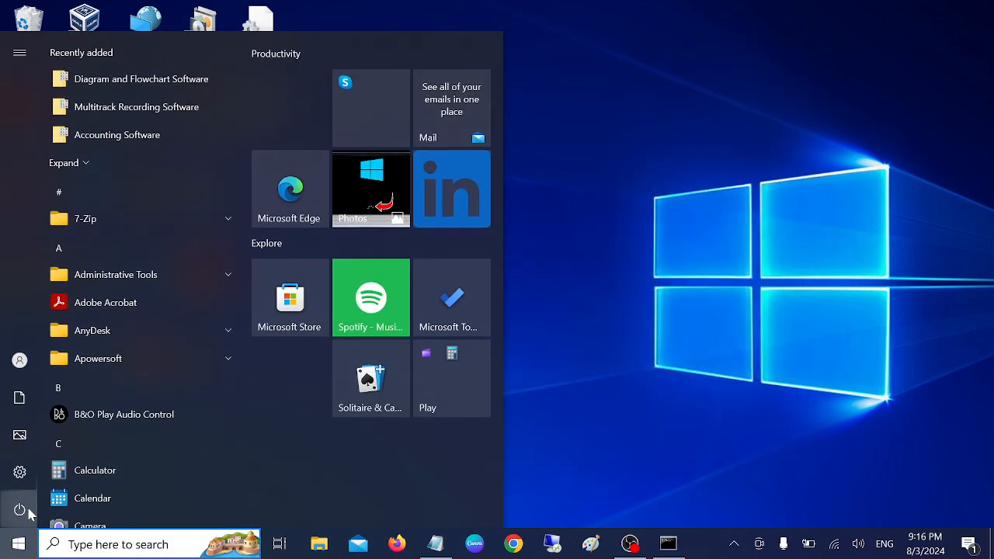
pyautogui.click(19, 510)
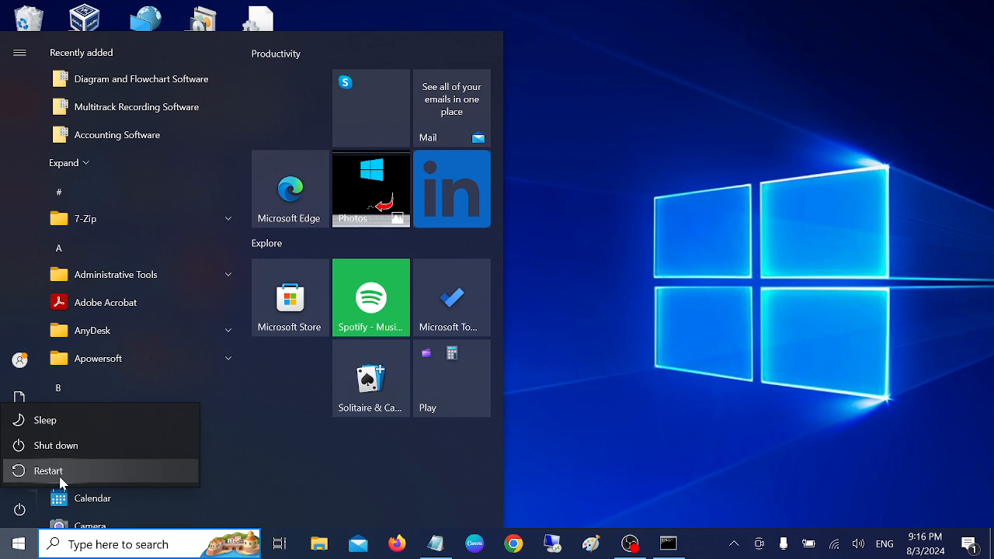
pyautogui.moveTo(680, 218)
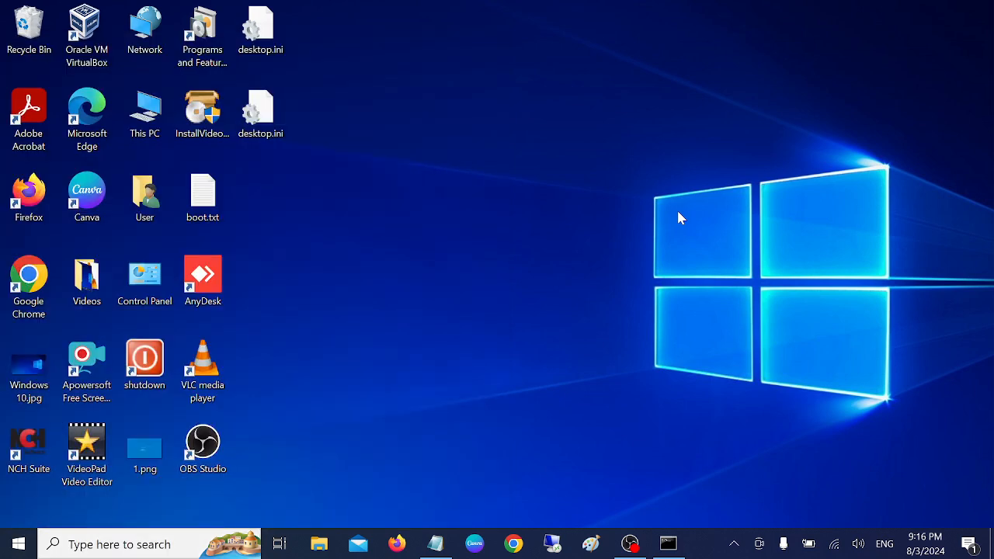
pyautogui.moveTo(158, 515)
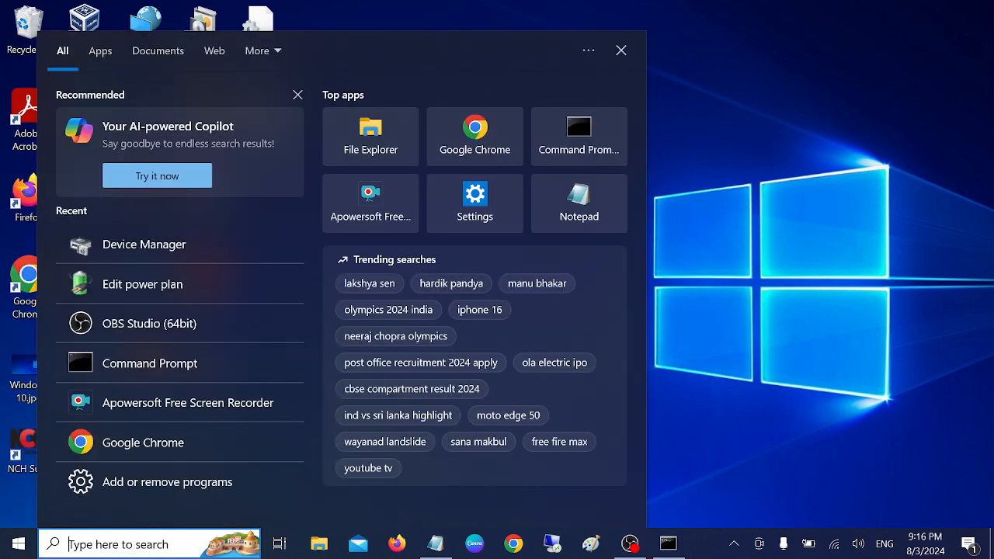
# Search 'edit power plan' and open Power Options showing the Balanced plan
pyautogui.write('edit')
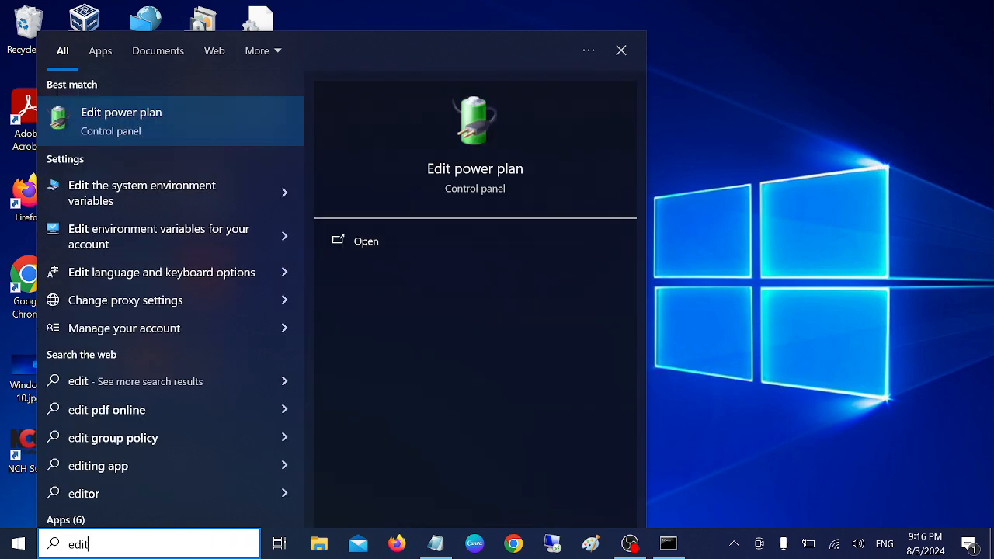
pyautogui.click(621, 50)
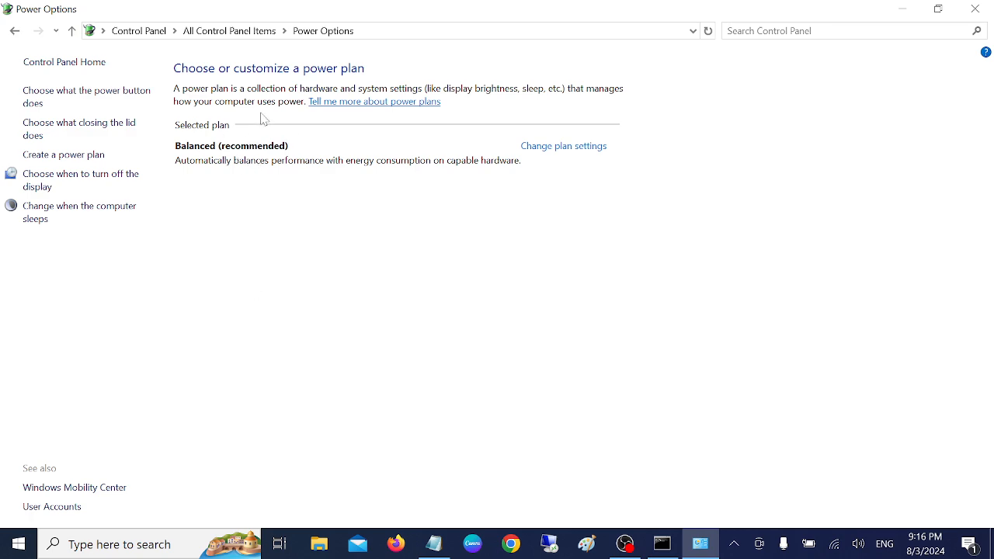
pyautogui.moveTo(267, 159)
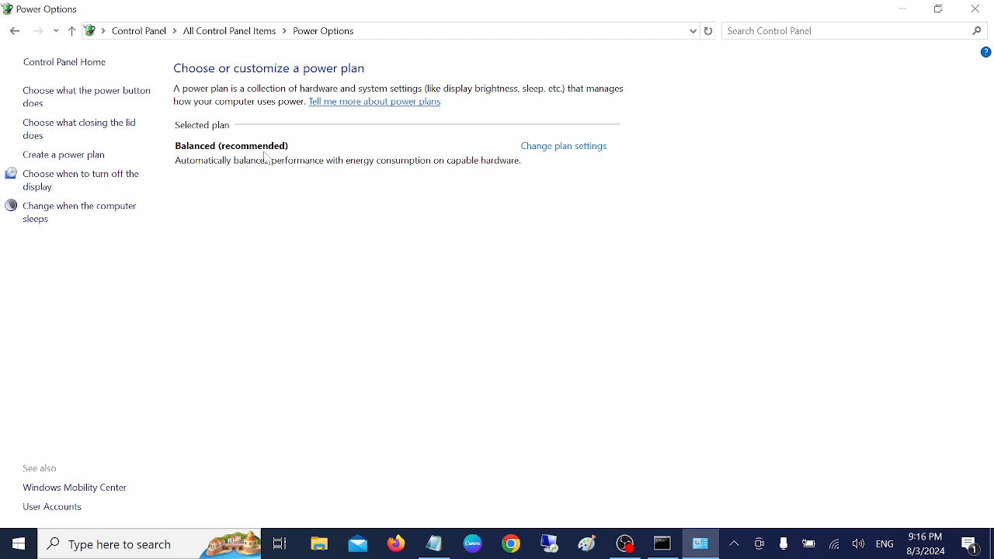
pyautogui.moveTo(267, 205)
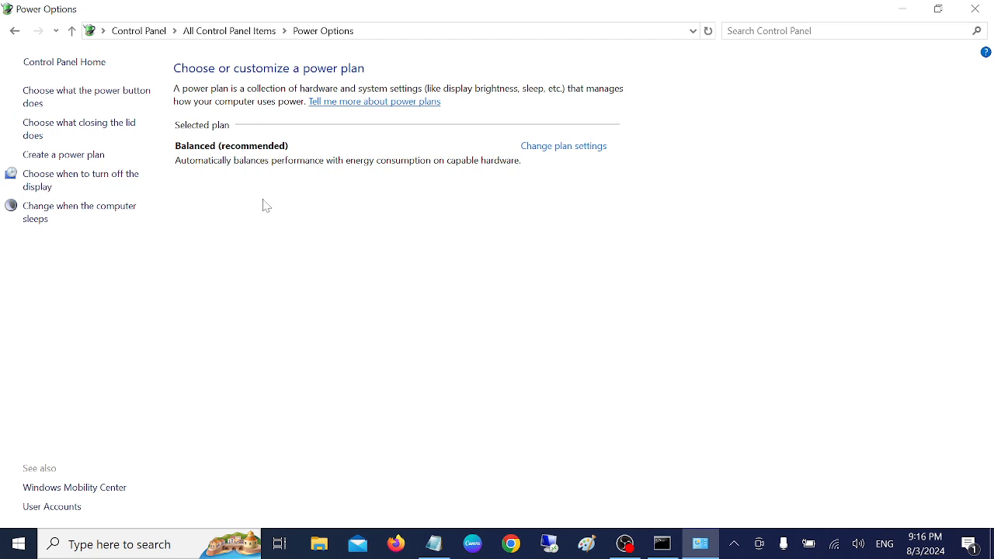
pyautogui.moveTo(562, 146)
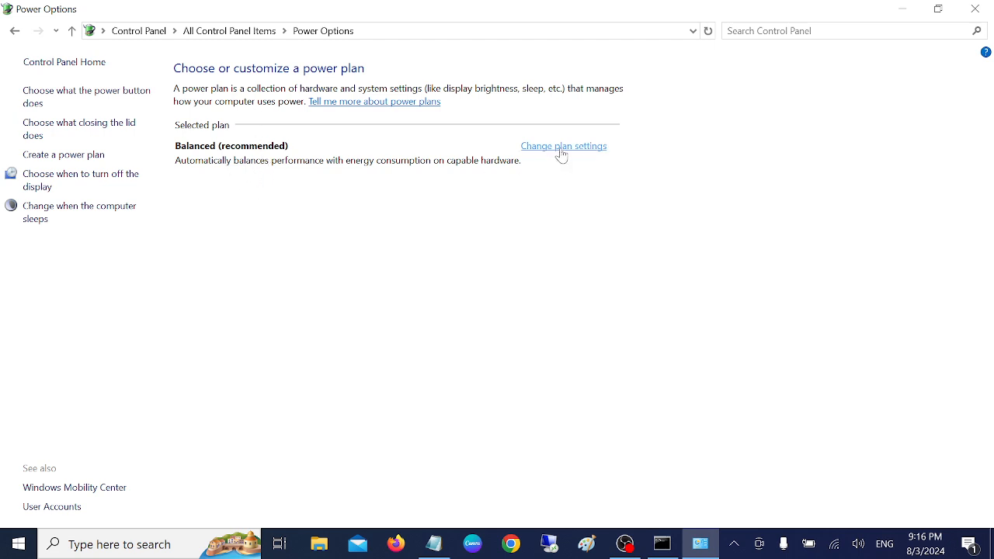
# Restore the Balanced plan to defaults (display 5/10 min, sleep 15/30) and return to the plan overview
pyautogui.click(563, 146)
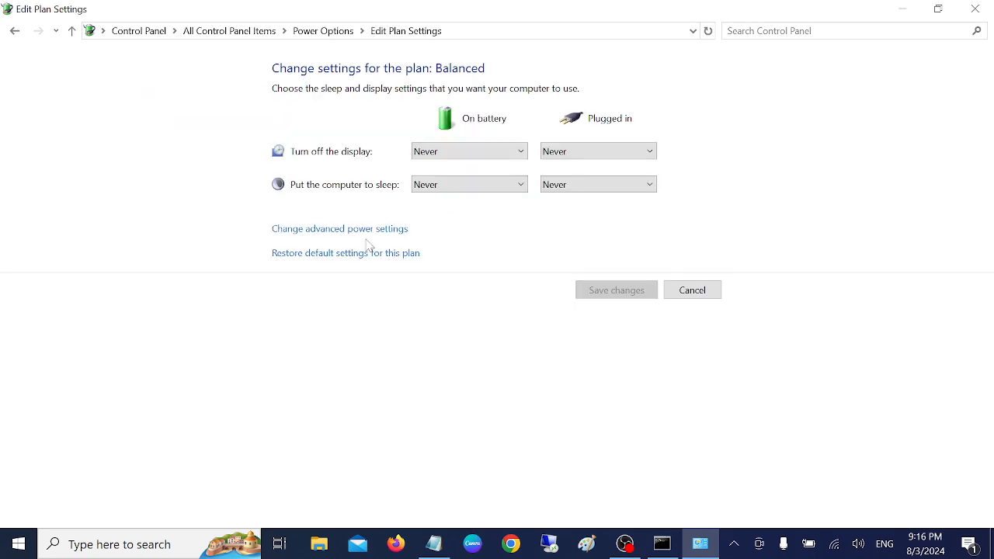
pyautogui.moveTo(358, 258)
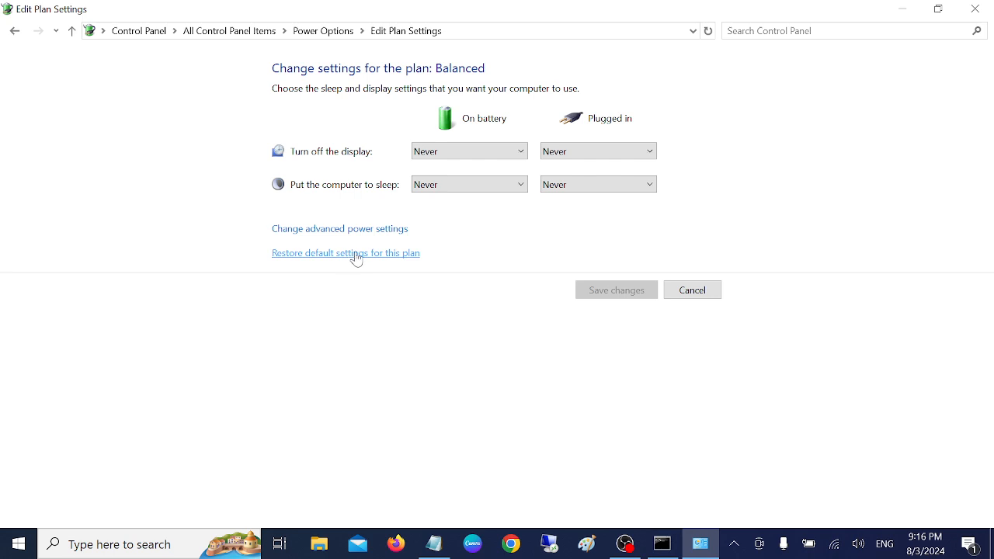
pyautogui.click(345, 252)
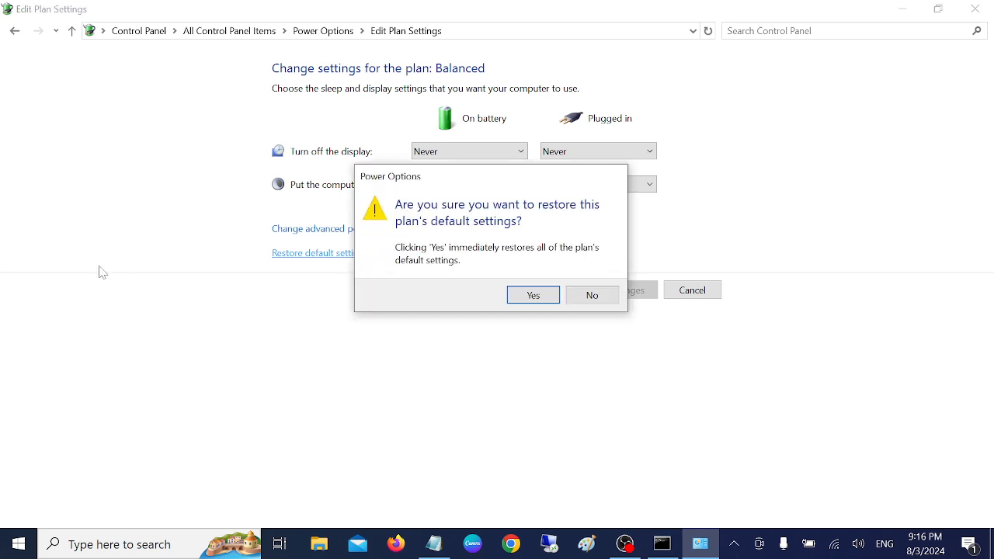
pyautogui.click(533, 295)
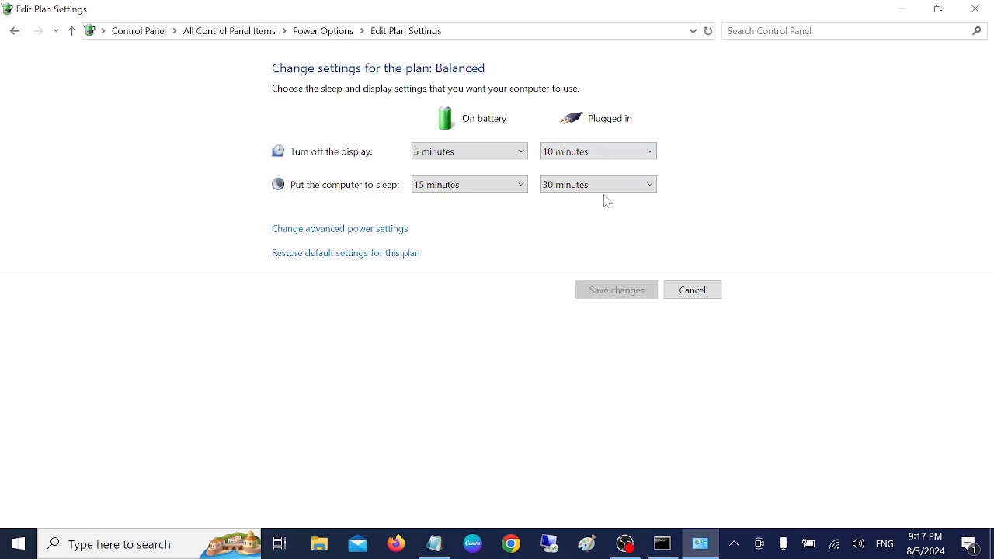
pyautogui.click(469, 150)
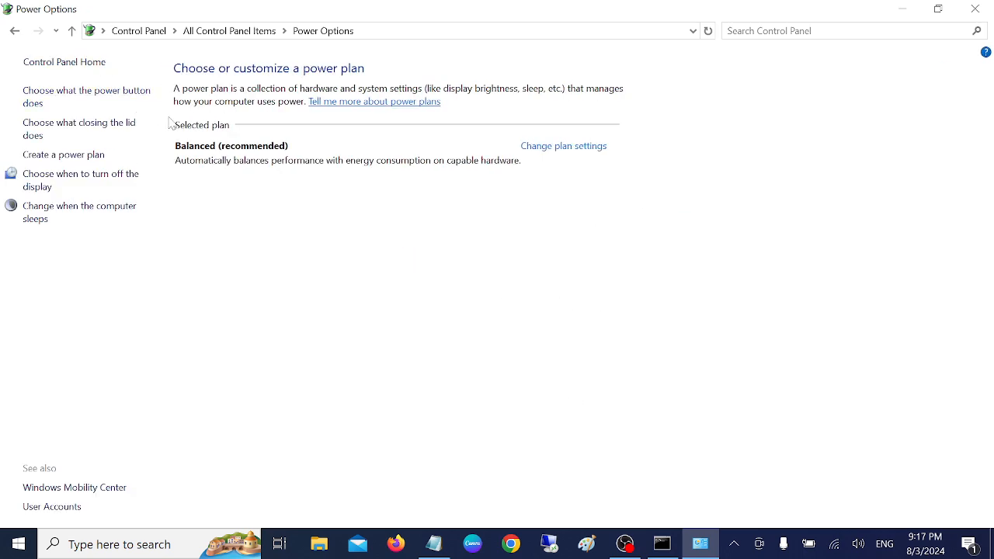
pyautogui.moveTo(255, 205)
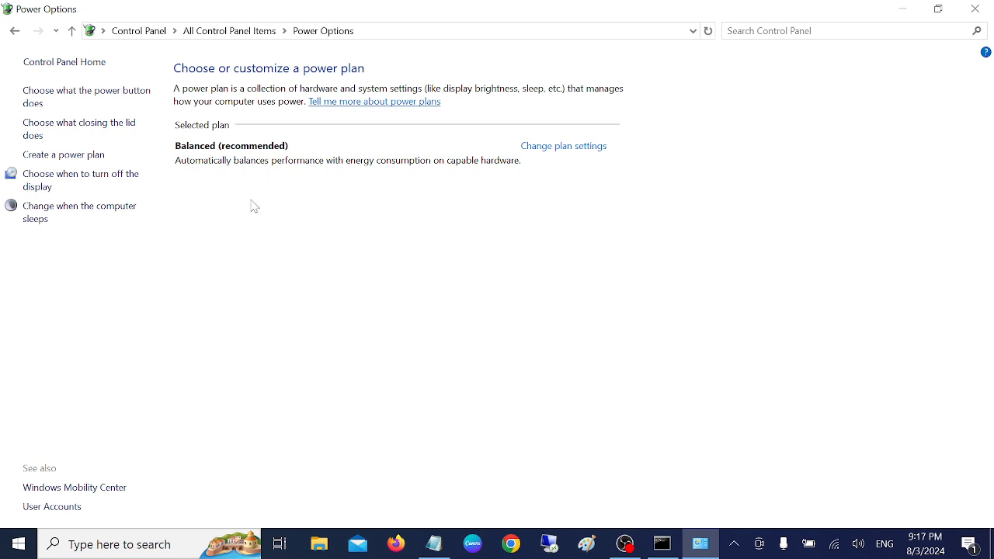
pyautogui.moveTo(438, 268)
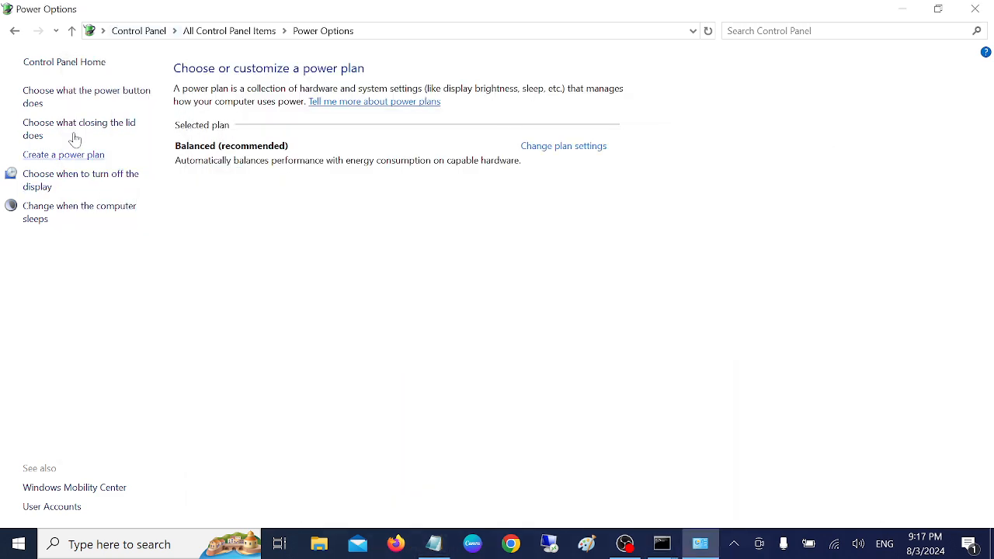
# Review the Balanced plan's display and sleep settings, going back and reopening them
pyautogui.click(563, 146)
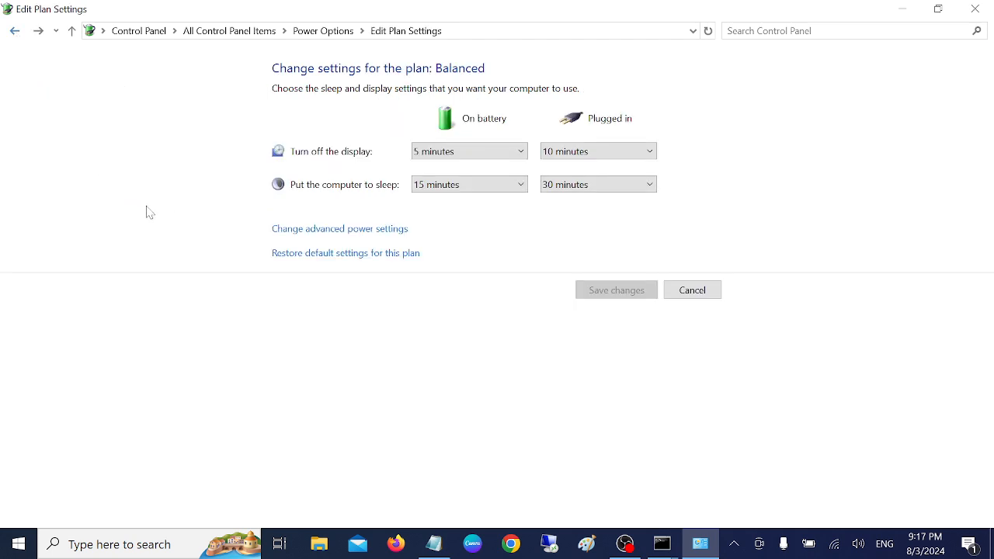
pyautogui.click(693, 291)
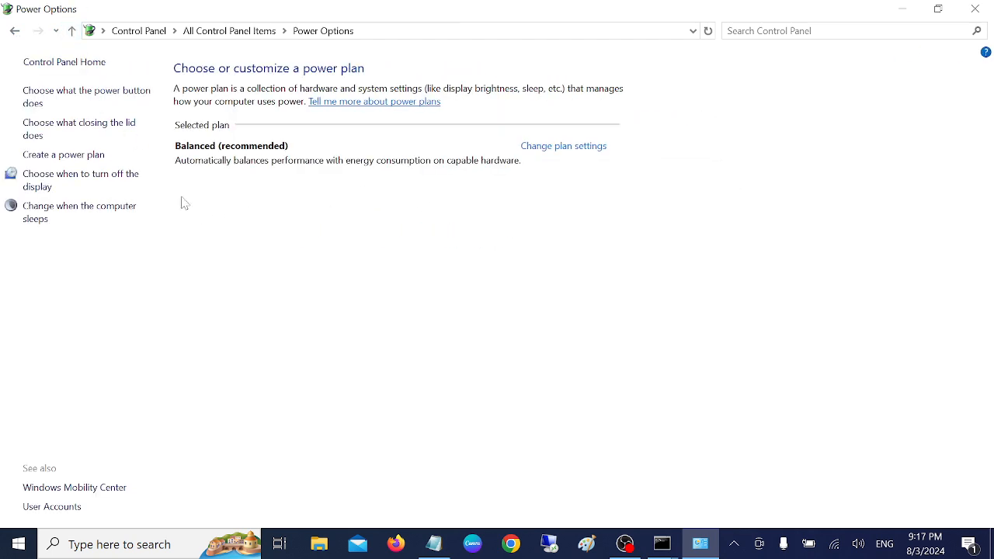
pyautogui.click(562, 146)
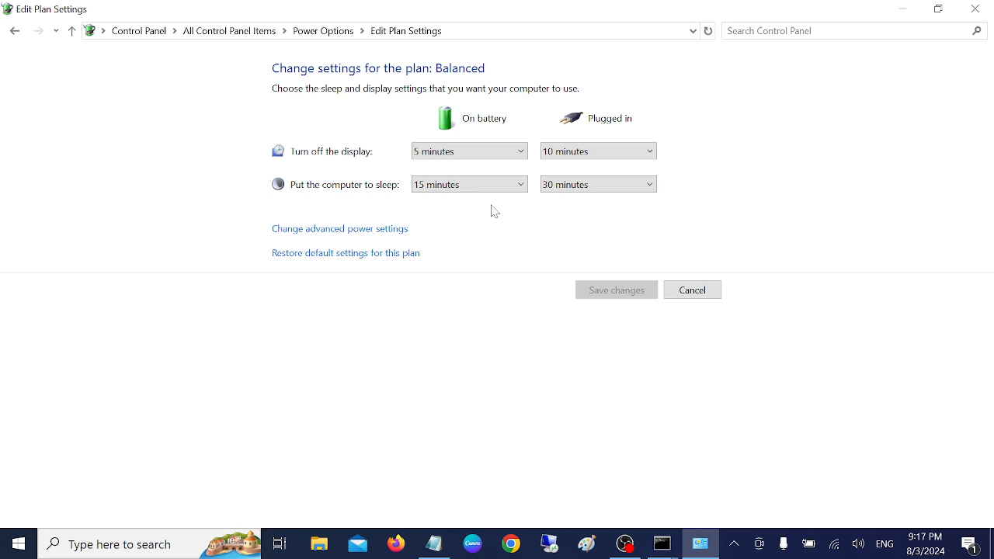
# Set Turn off the display on battery to Never and close Power Options
pyautogui.click(469, 150)
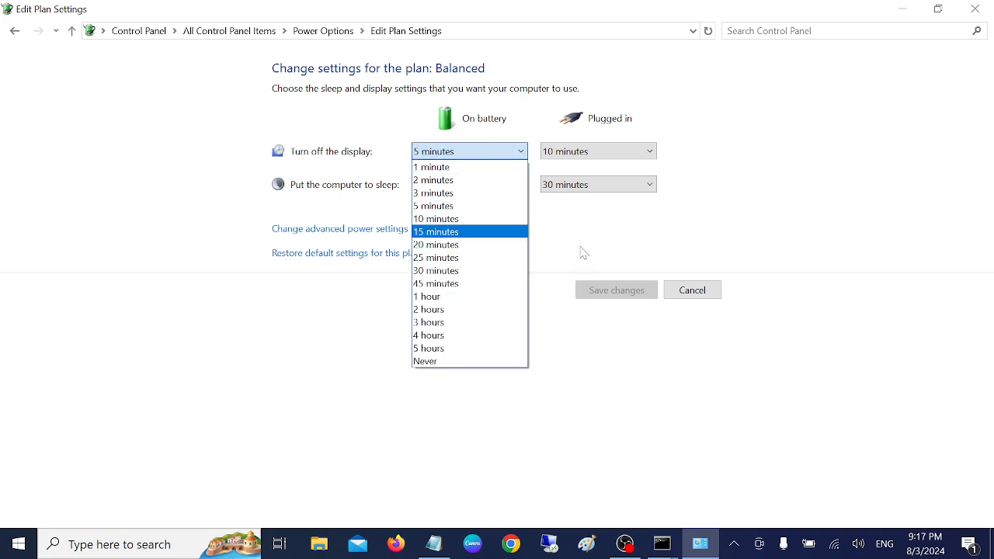
pyautogui.click(425, 361)
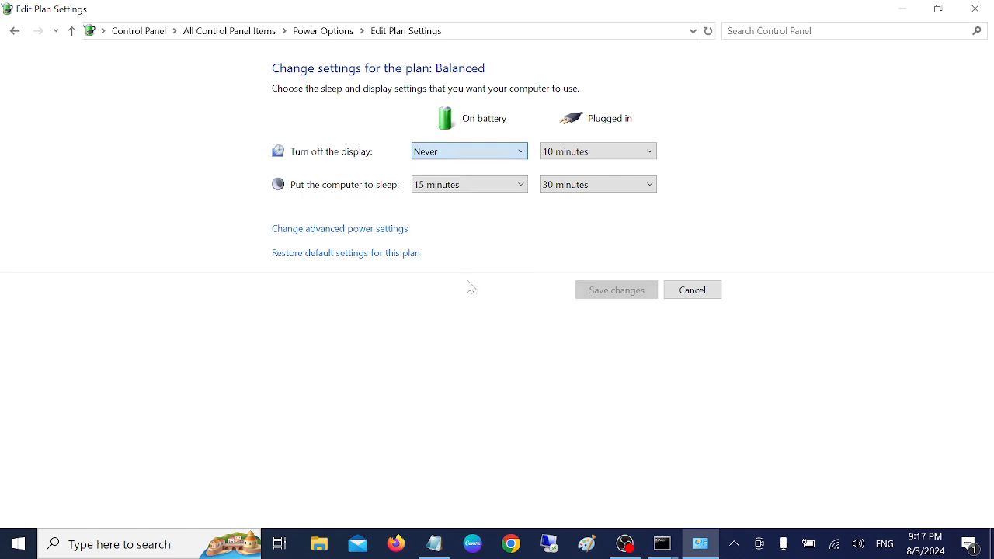
pyautogui.click(598, 151)
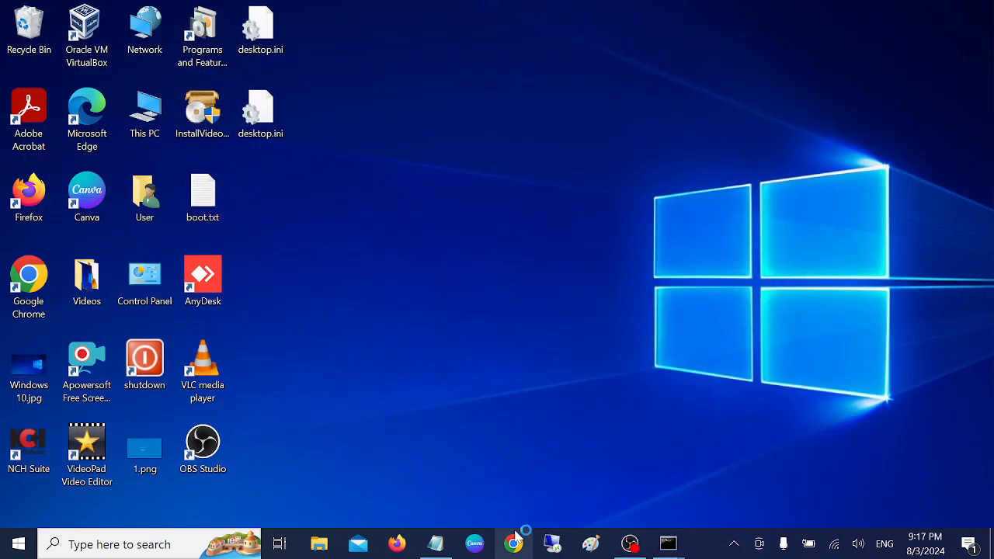
# Search 'battery report cmd command' in Google Chrome
pyautogui.click(514, 544)
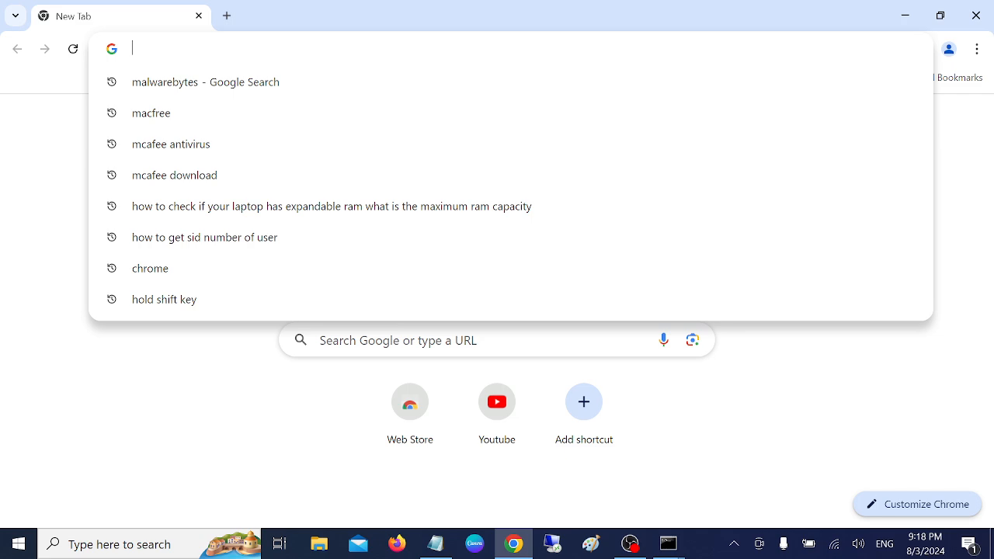
pyautogui.write('battery report')
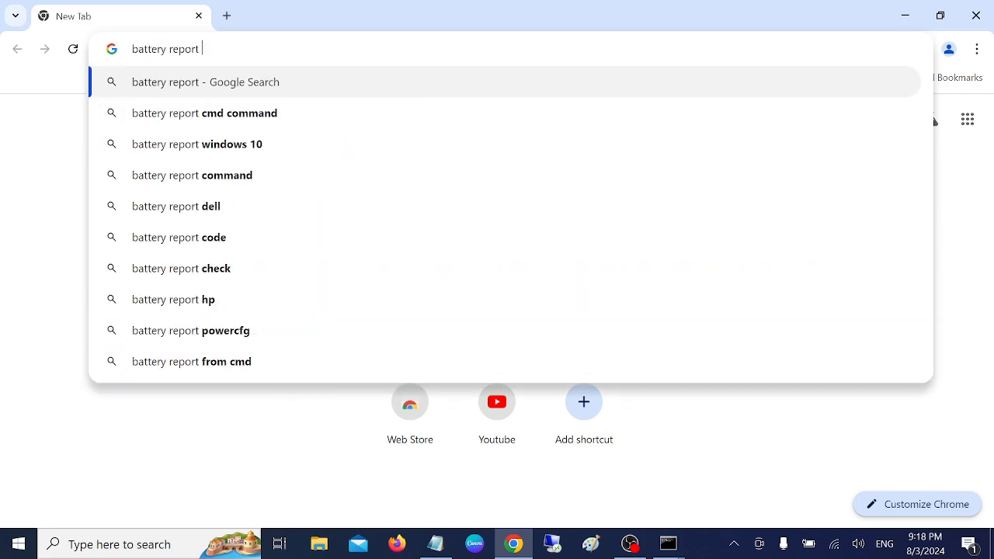
pyautogui.click(205, 112)
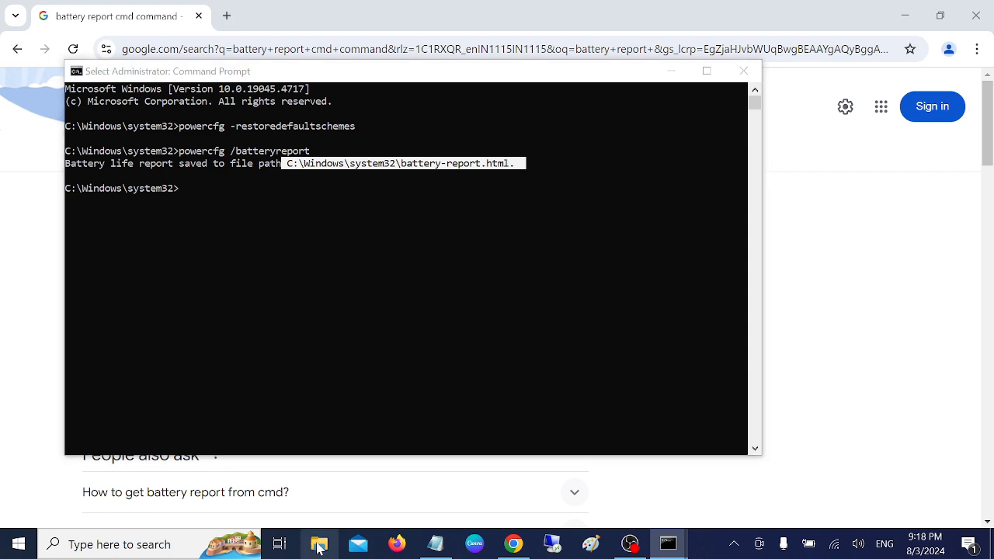
# Open battery-report.html from Local Disk (C:) in File Explorer
pyautogui.click(319, 544)
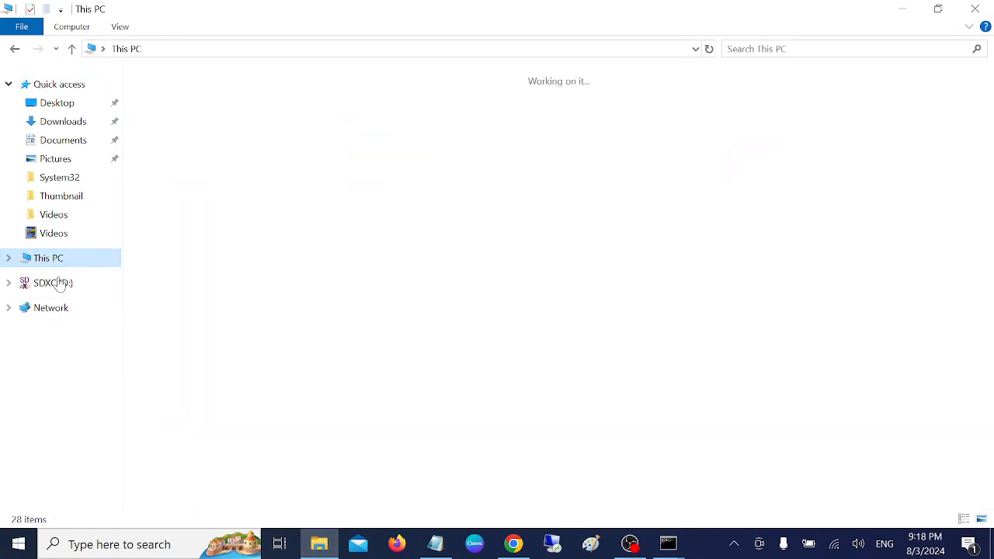
pyautogui.doubleClick(53, 283)
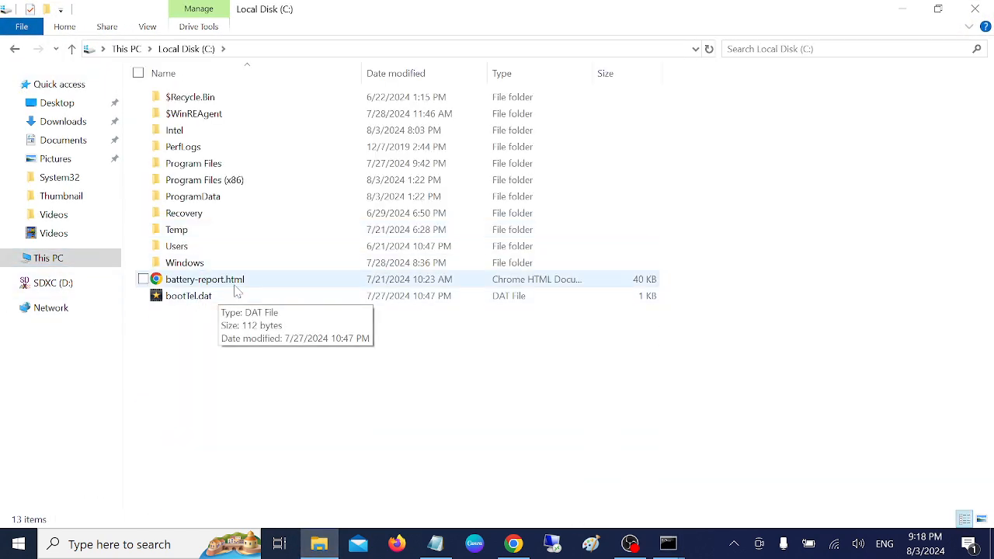
pyautogui.doubleClick(205, 280)
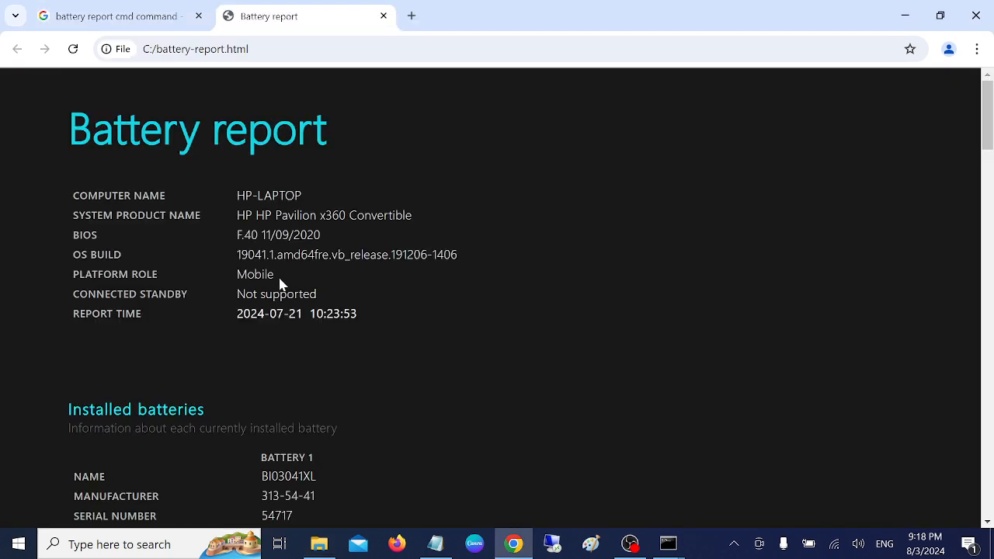
# Highlight FULL CHARGE CAPACITY and DESIGN CAPACITY under Installed batteries, both 39,270 mWh
pyautogui.scroll(-3)
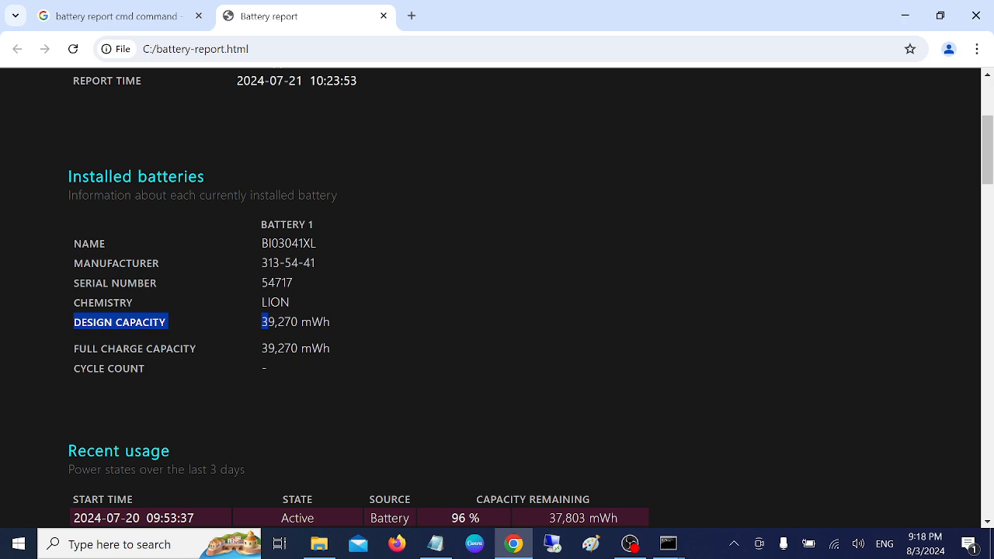
pyautogui.scroll(-3)
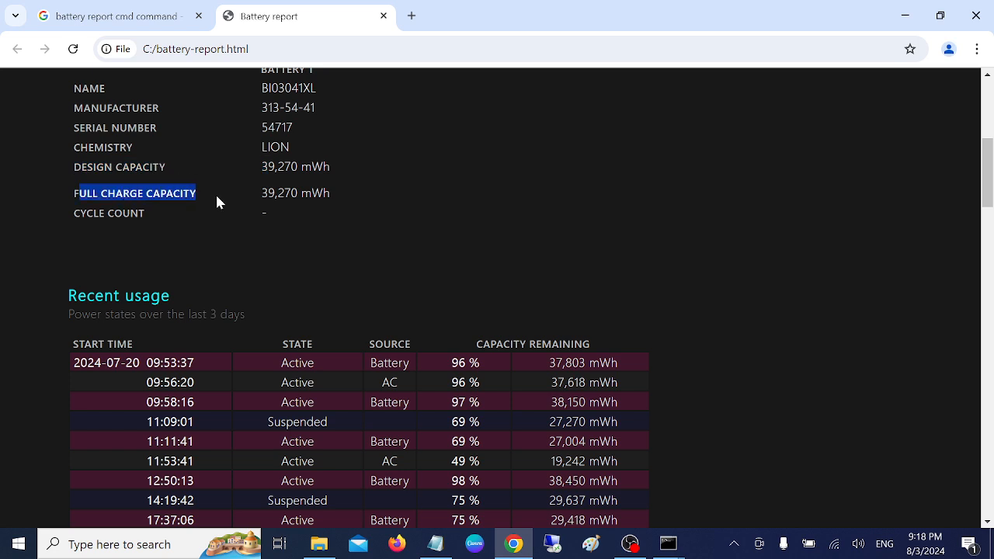
pyautogui.doubleClick(280, 193)
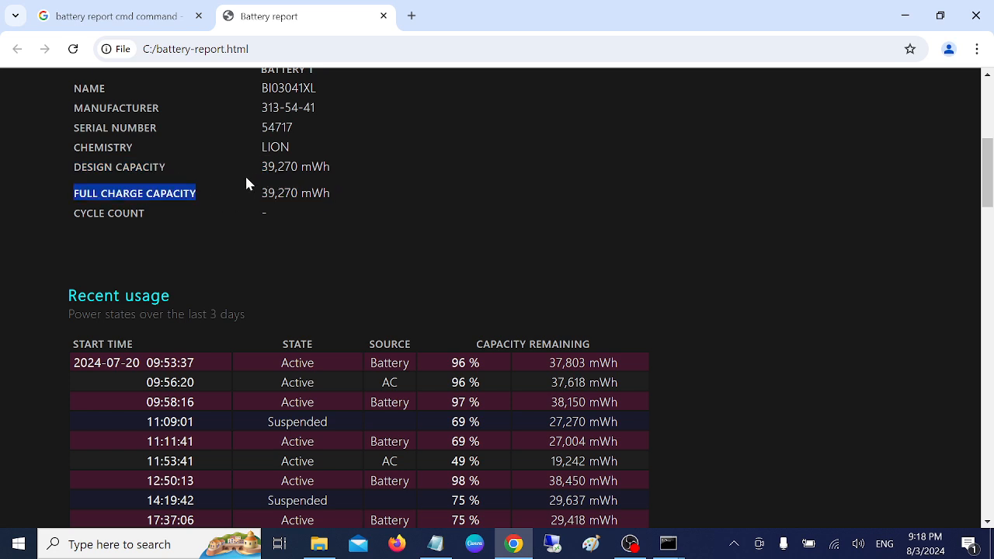
pyautogui.moveTo(249, 193); pyautogui.dragTo(334, 166)
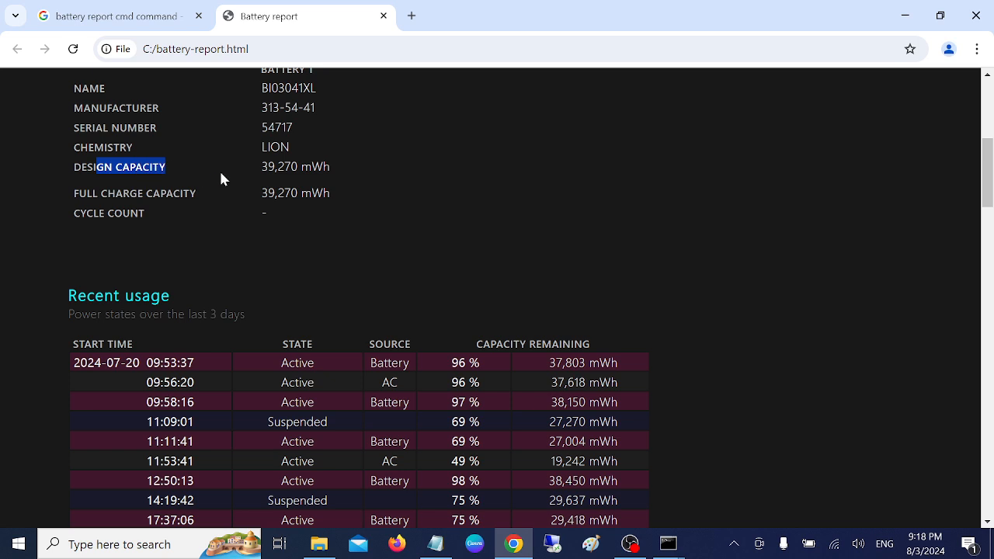
pyautogui.moveTo(303, 208)
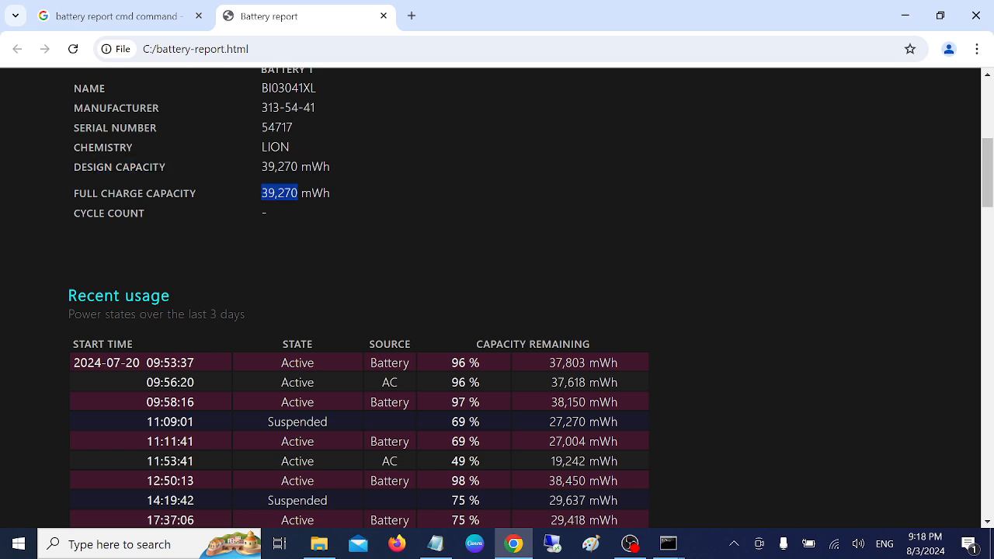
# Scroll through Recent usage, Battery usage and life estimates, then close the Local Disk (C:) window
pyautogui.scroll(-3)
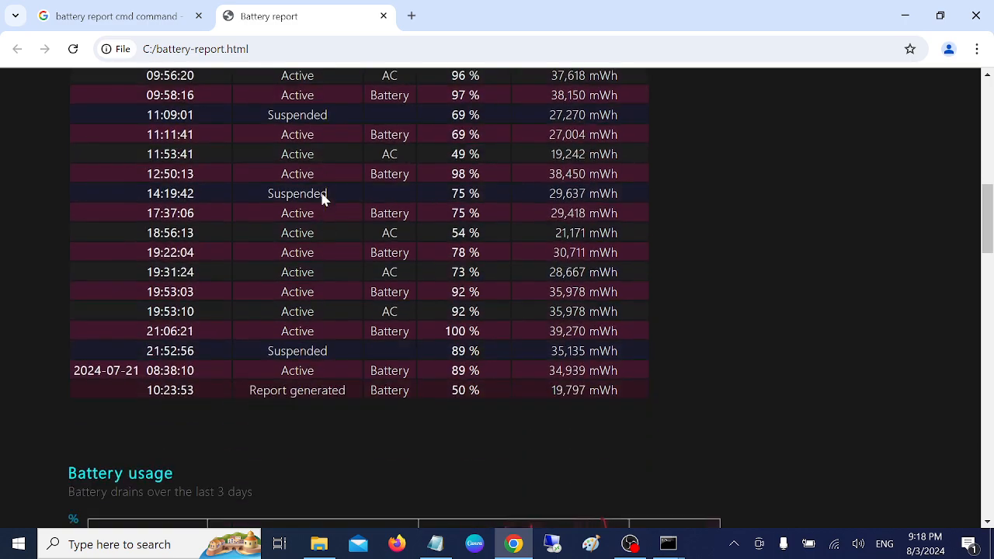
pyautogui.scroll(-3)
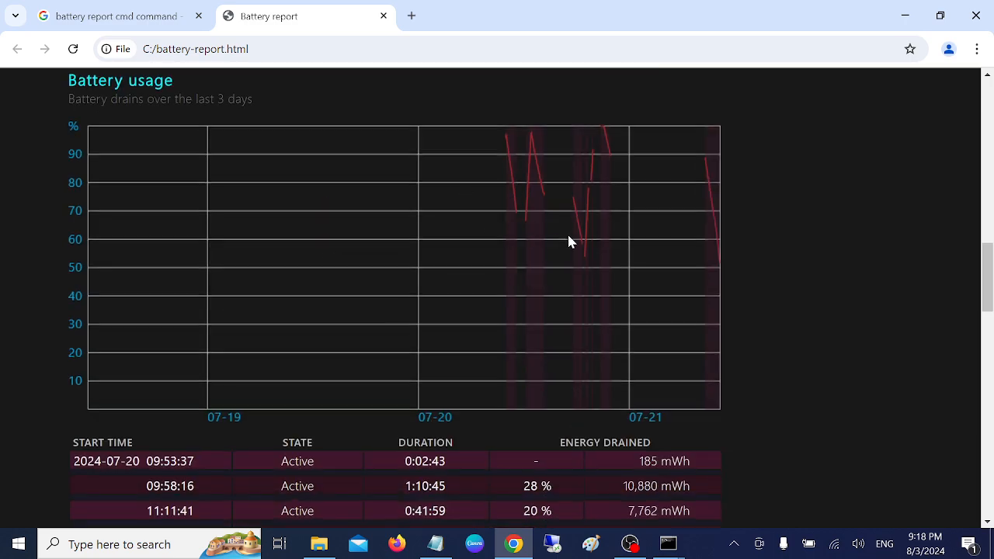
pyautogui.scroll(-3)
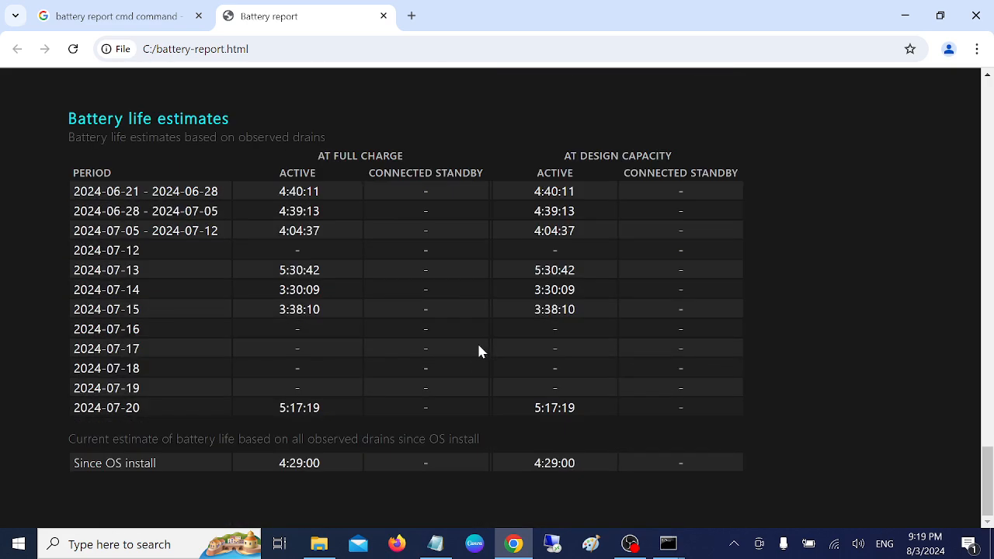
pyautogui.moveTo(842, 91)
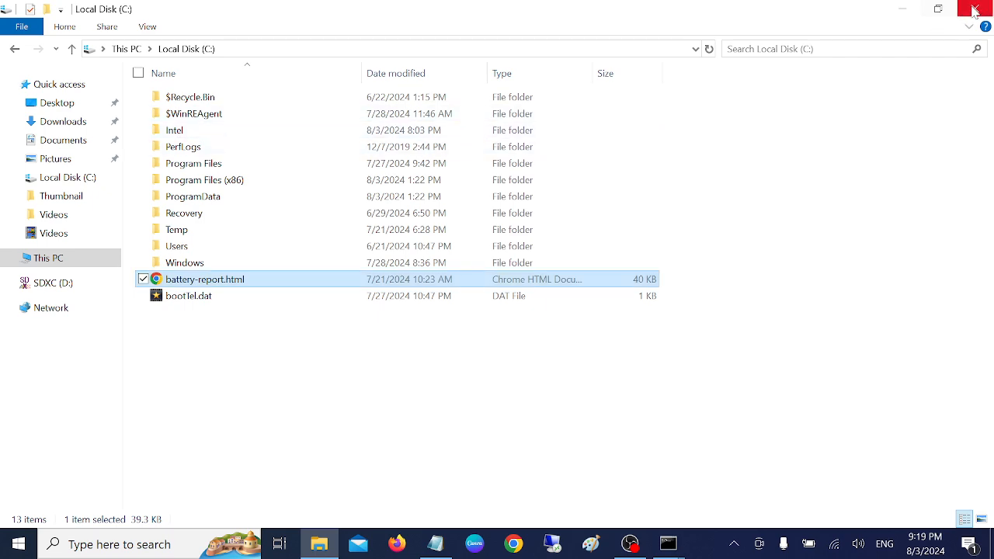
pyautogui.click(976, 9)
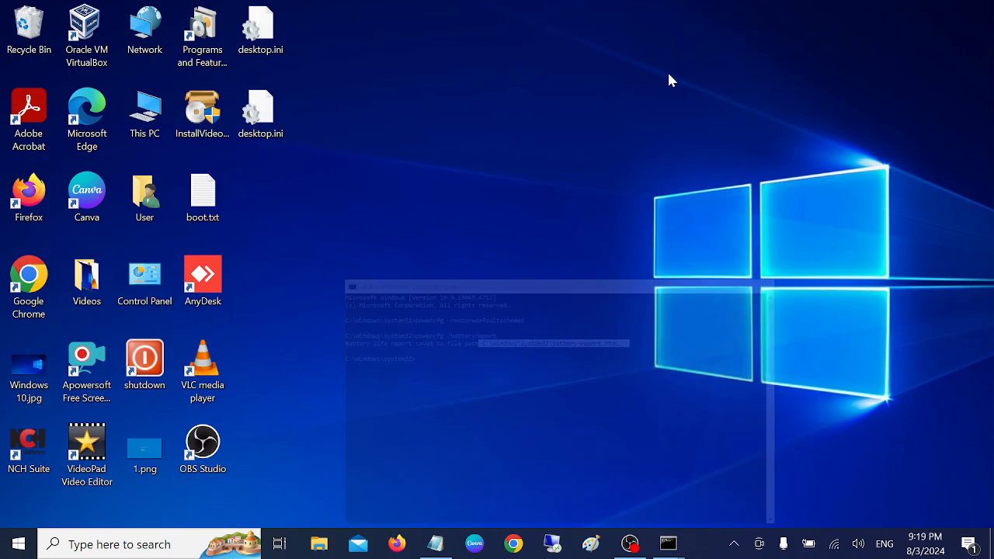